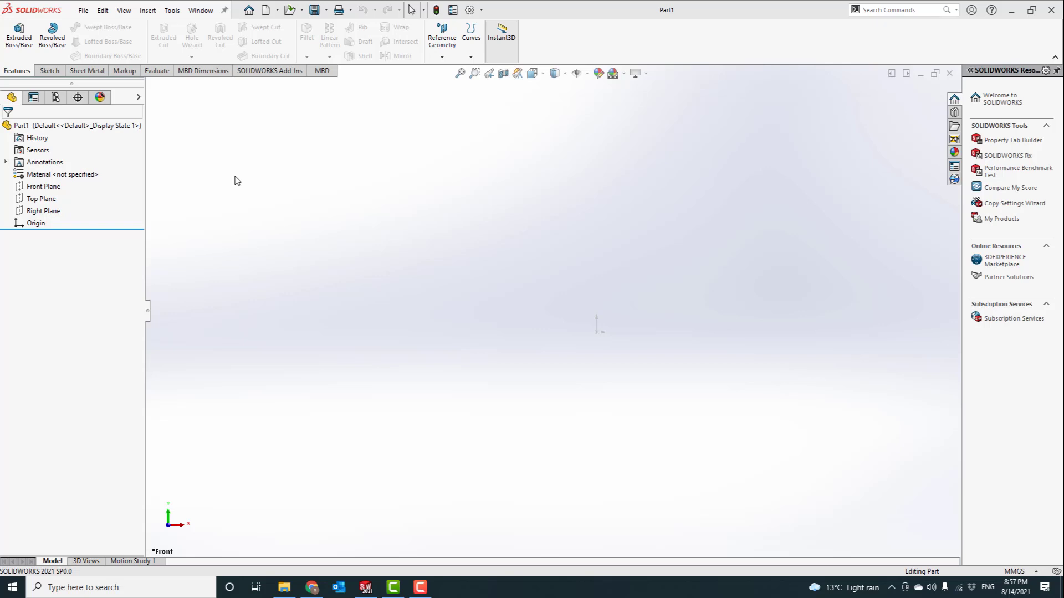
pyautogui.moveTo(538, 181)
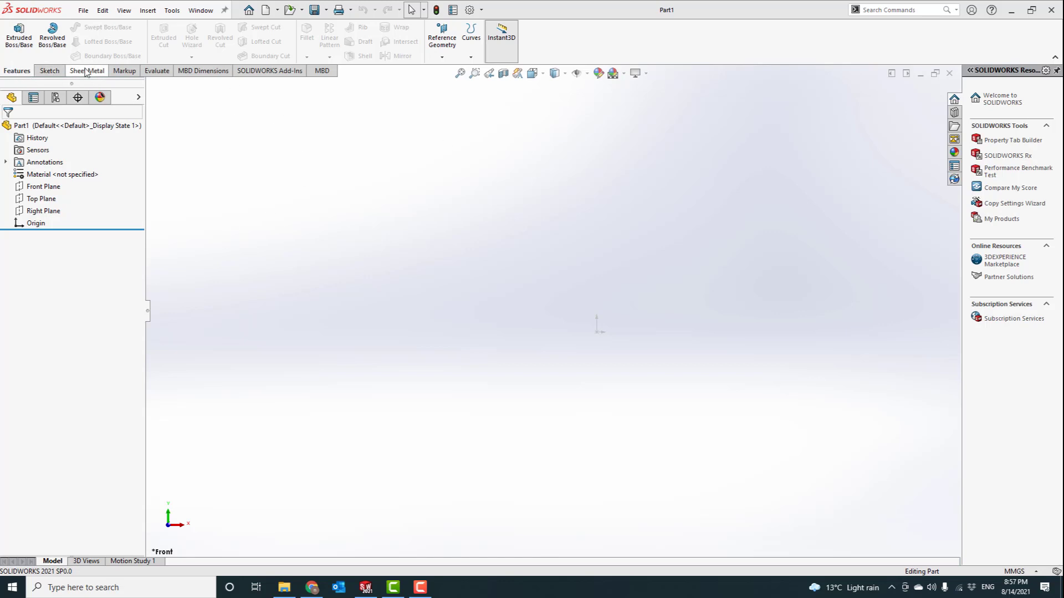
# Start Sketch1 on the Front Plane of the empty part.
pyautogui.click(87, 70)
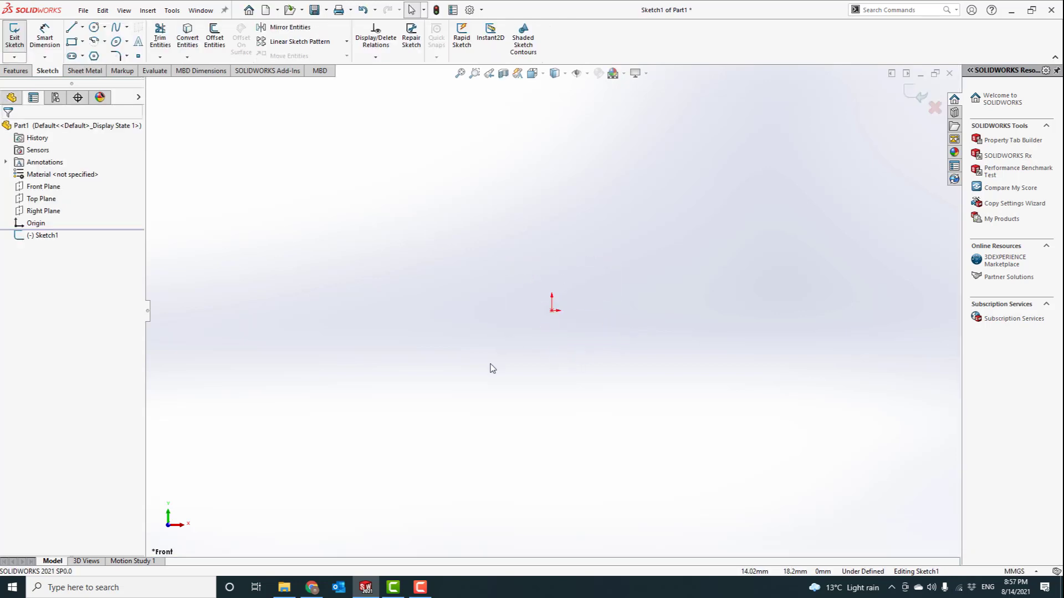
# Sketch a 1000 by 1000 mm corner rectangle from the origin and convert it into Base-Flange1.
pyautogui.click(70, 27)
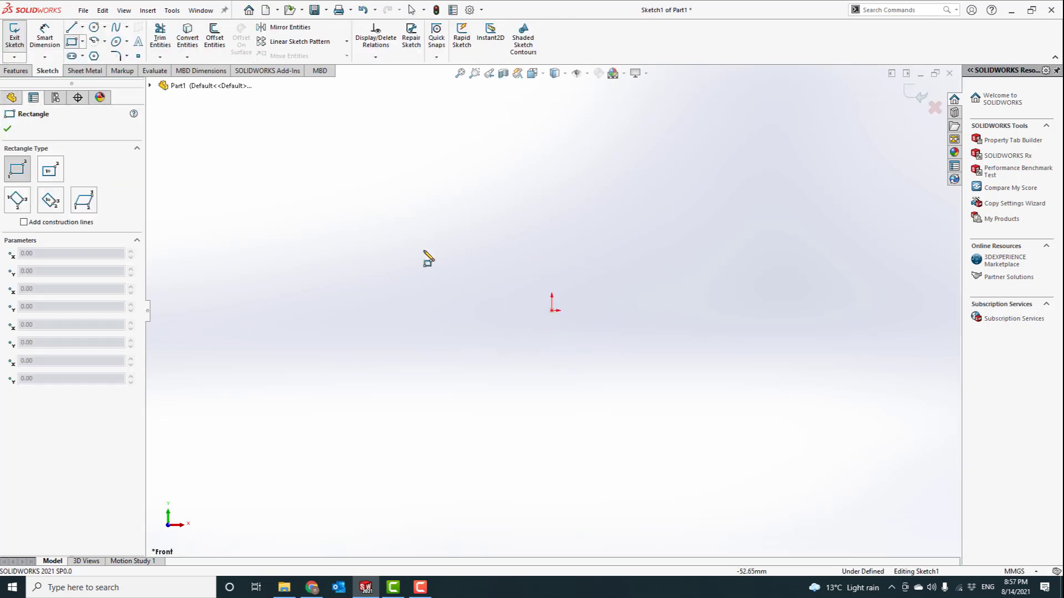
pyautogui.moveTo(556, 303); pyautogui.dragTo(551, 436)
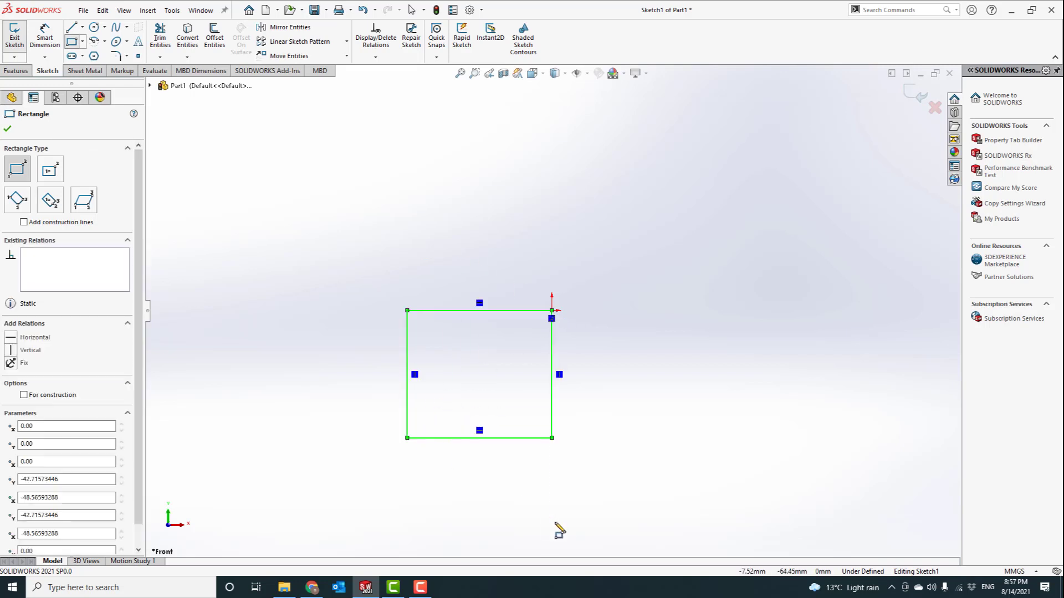
pyautogui.click(45, 34)
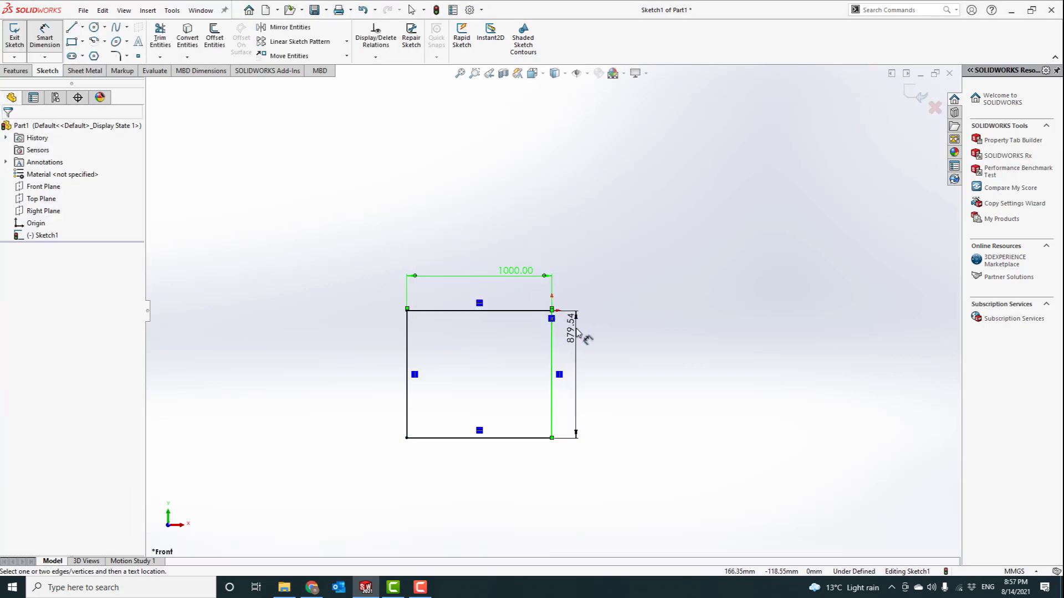
pyautogui.click(567, 332)
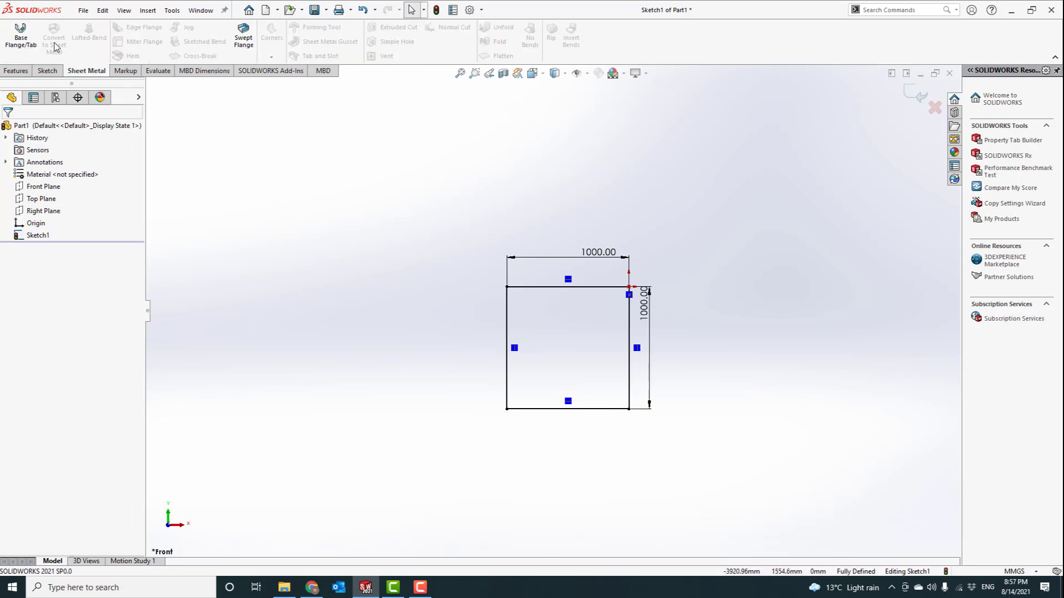
pyautogui.click(21, 33)
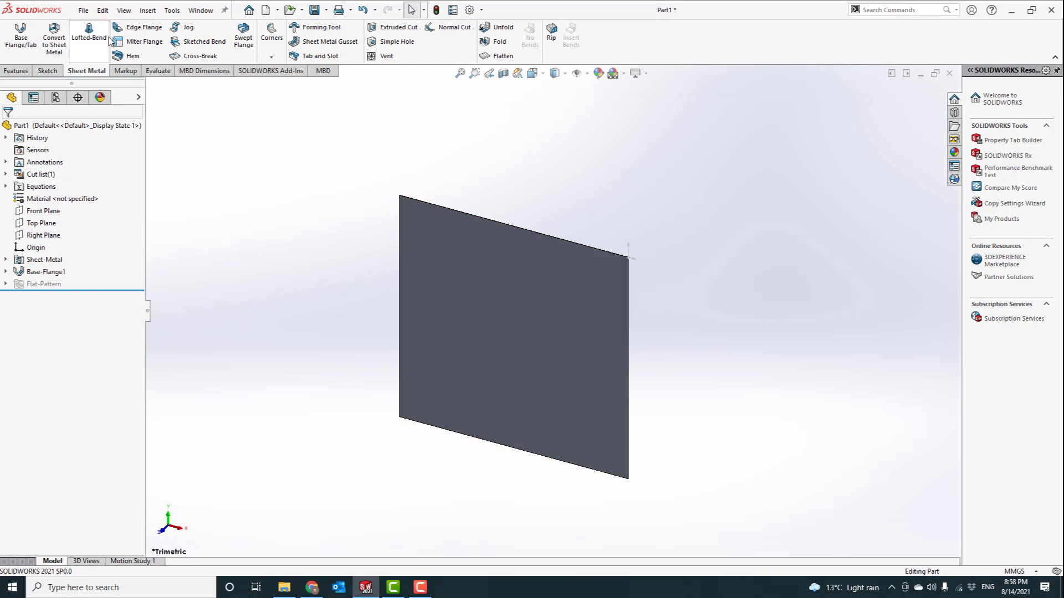
pyautogui.click(142, 27)
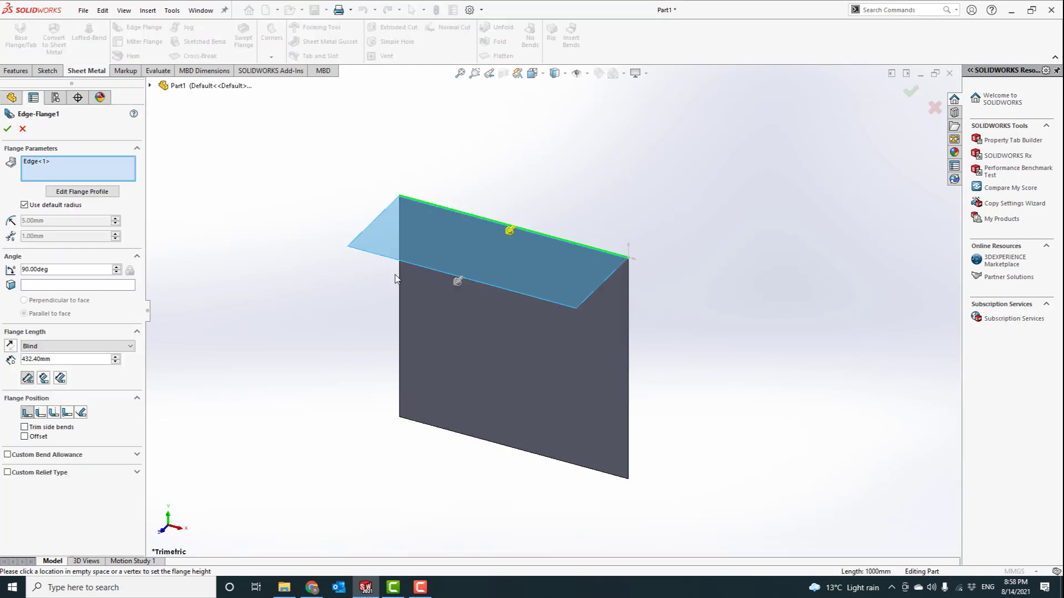
pyautogui.click(374, 311)
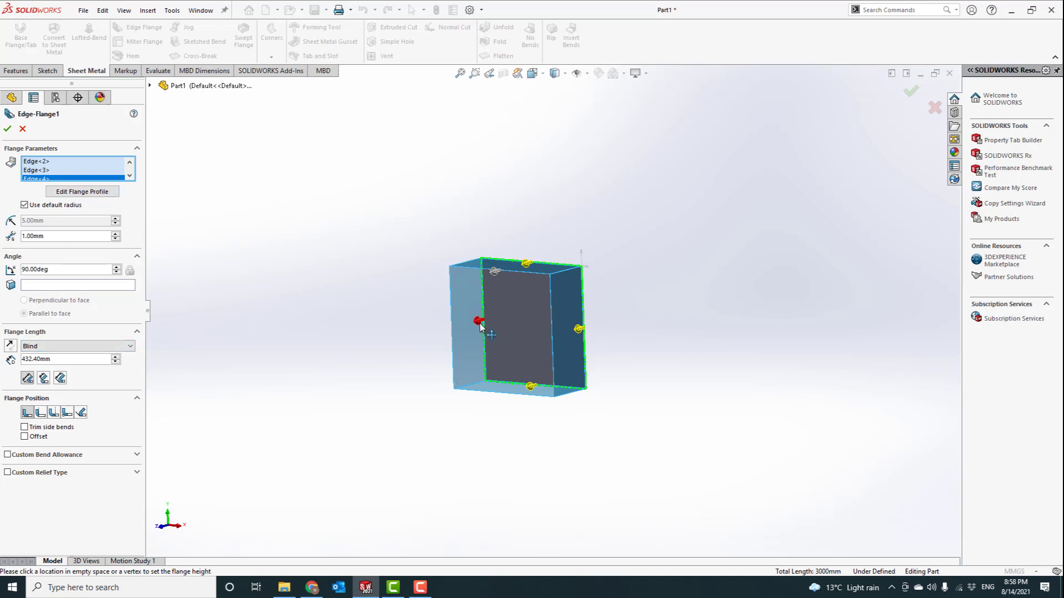
pyautogui.click(21, 129)
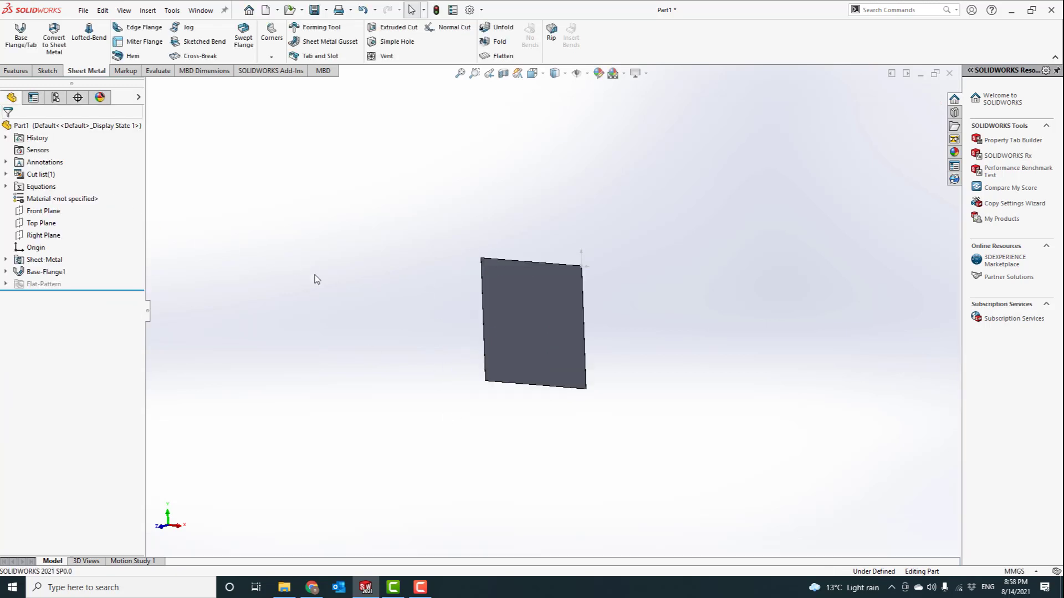
# Begin an edge flange on the two opposite side edges with a 200 mm blind length.
pyautogui.click(143, 27)
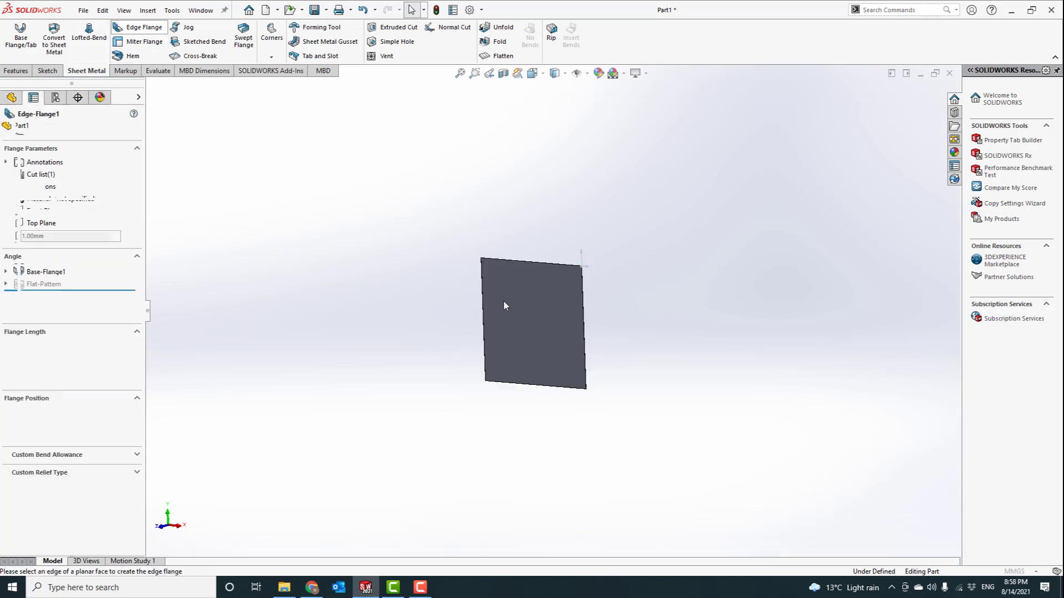
pyautogui.click(481, 323)
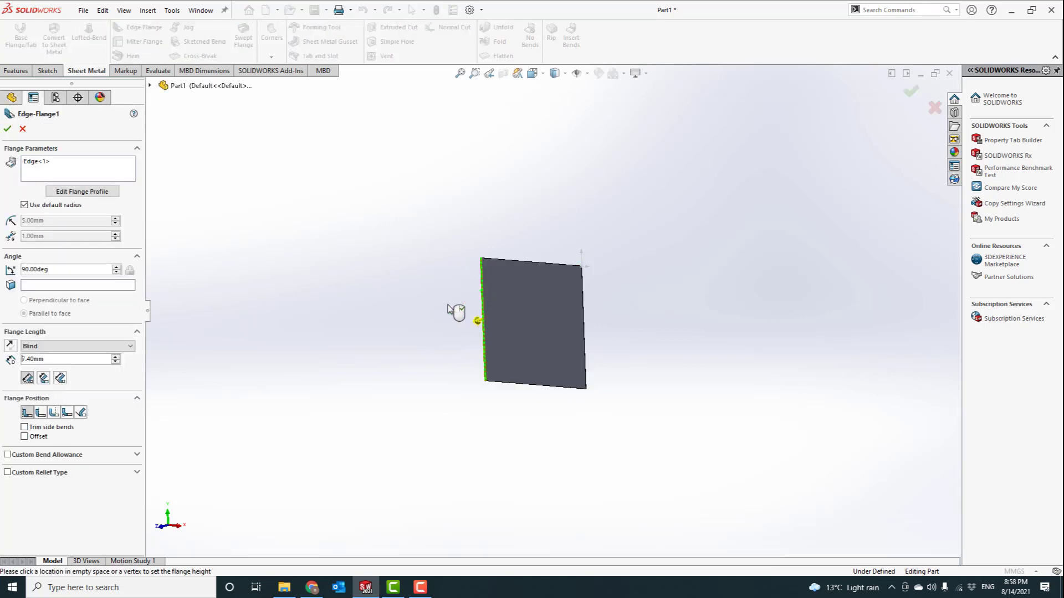
pyautogui.click(583, 323)
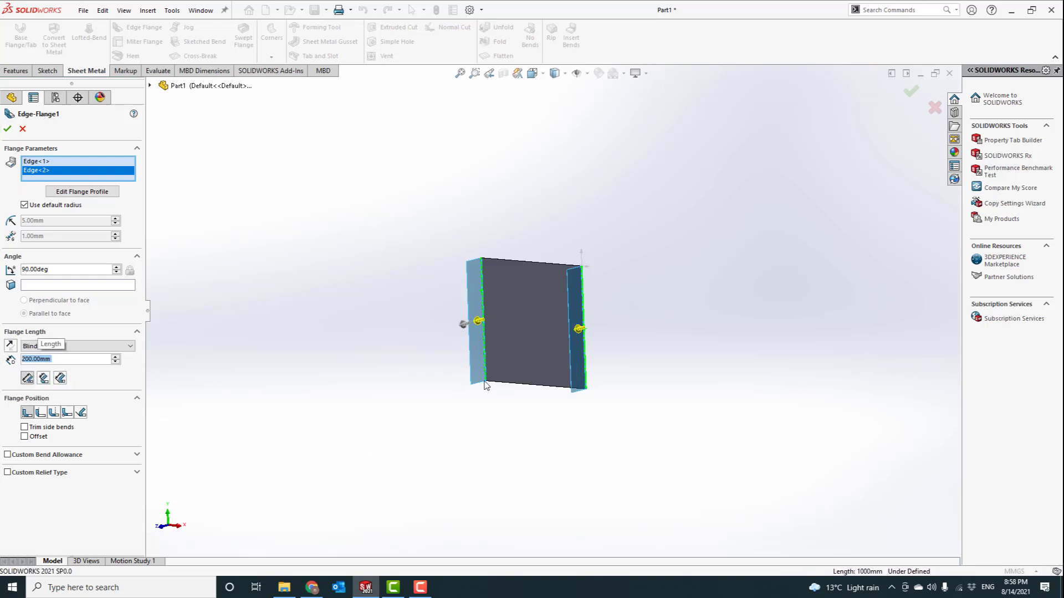
pyautogui.moveTo(471, 259)
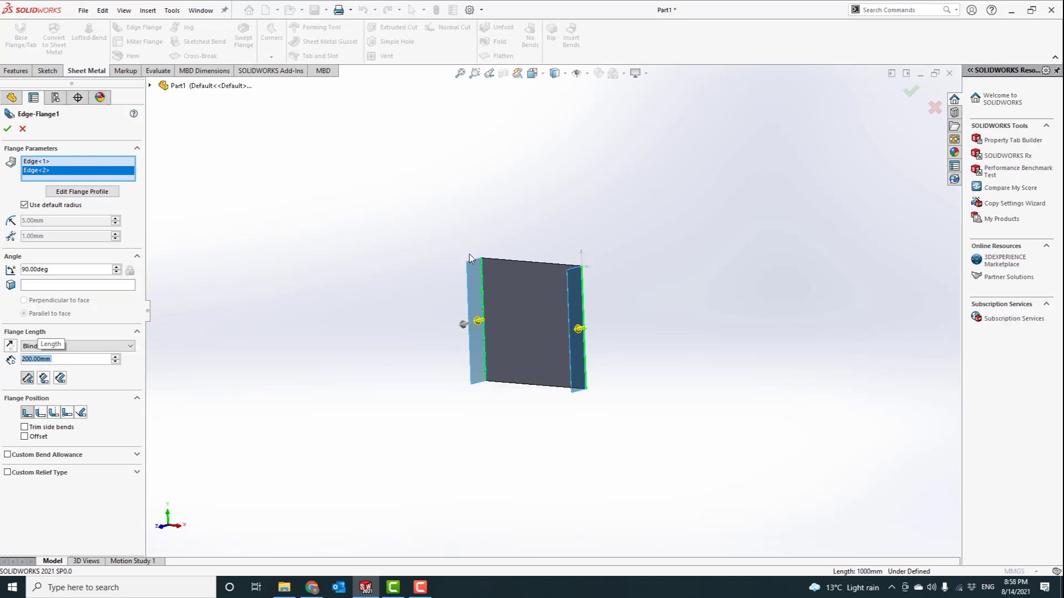
pyautogui.moveTo(126, 172)
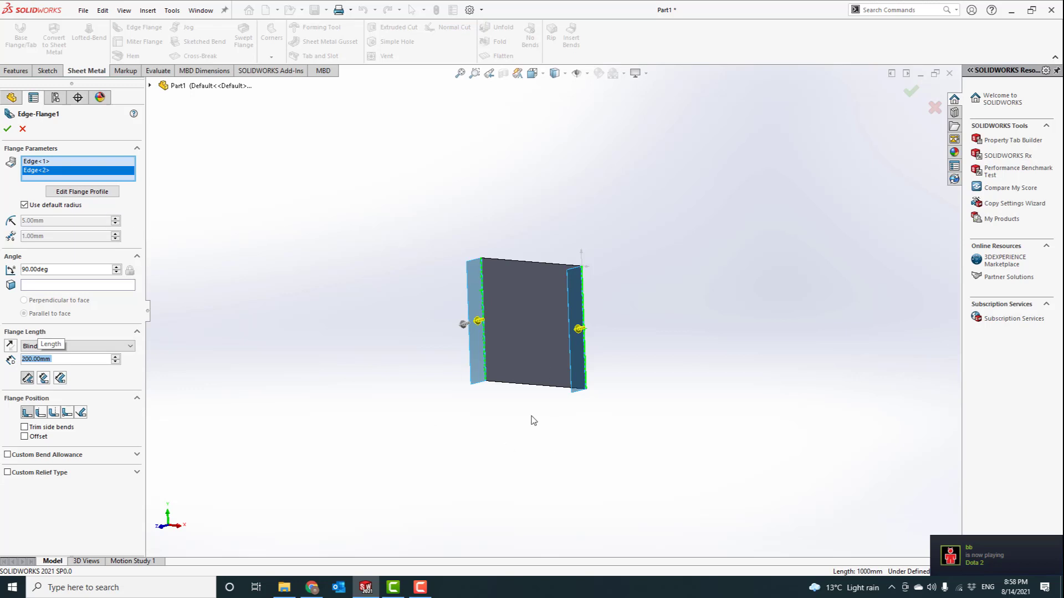
pyautogui.moveTo(149, 224)
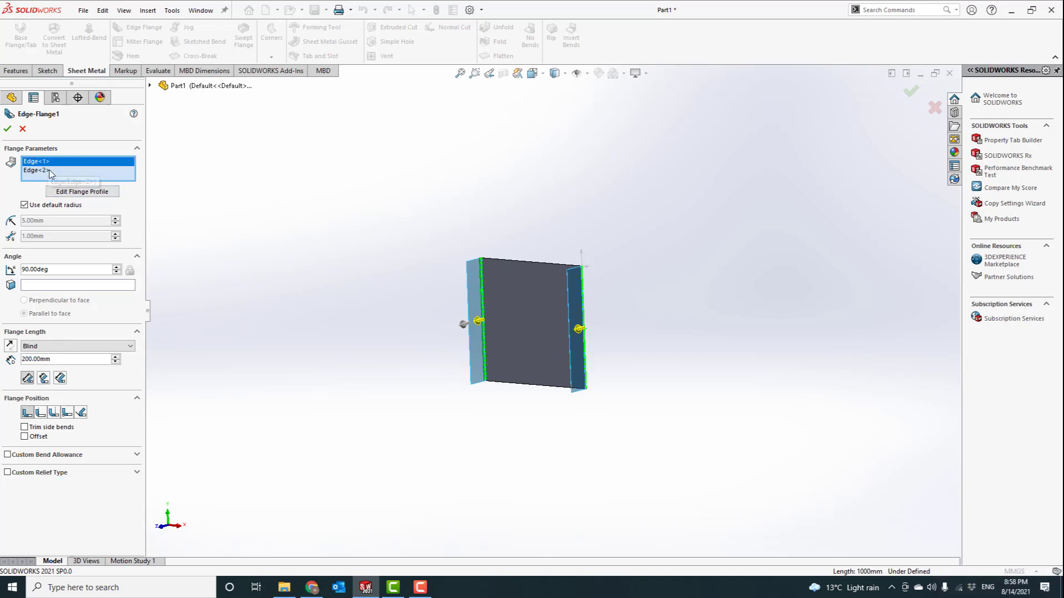
# Edit the flange profile to taper from 200 mm to 100 mm and create Edge-Flange1.
pyautogui.click(81, 191)
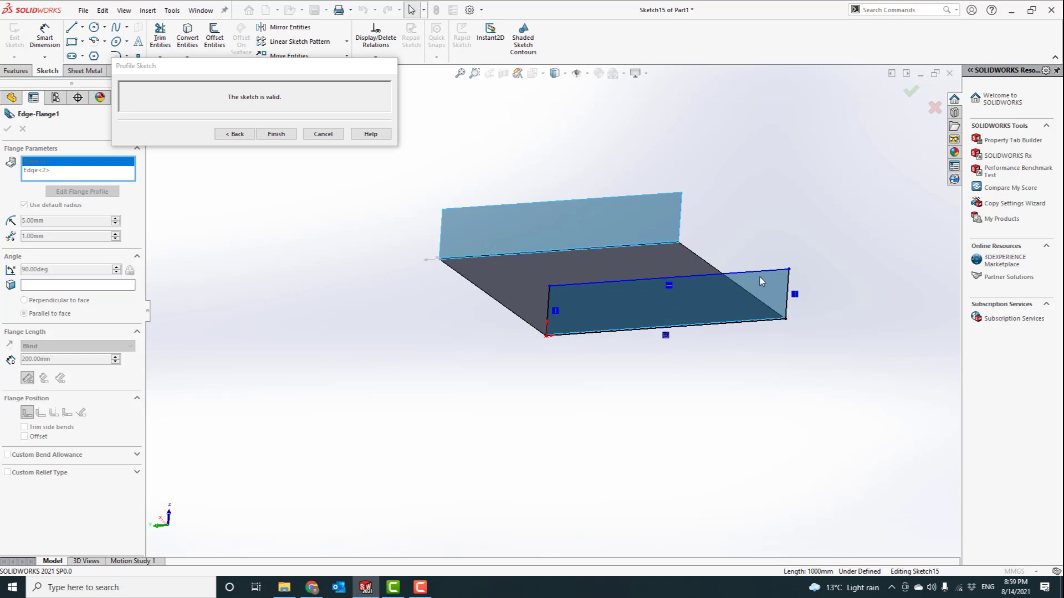
pyautogui.moveTo(247, 157)
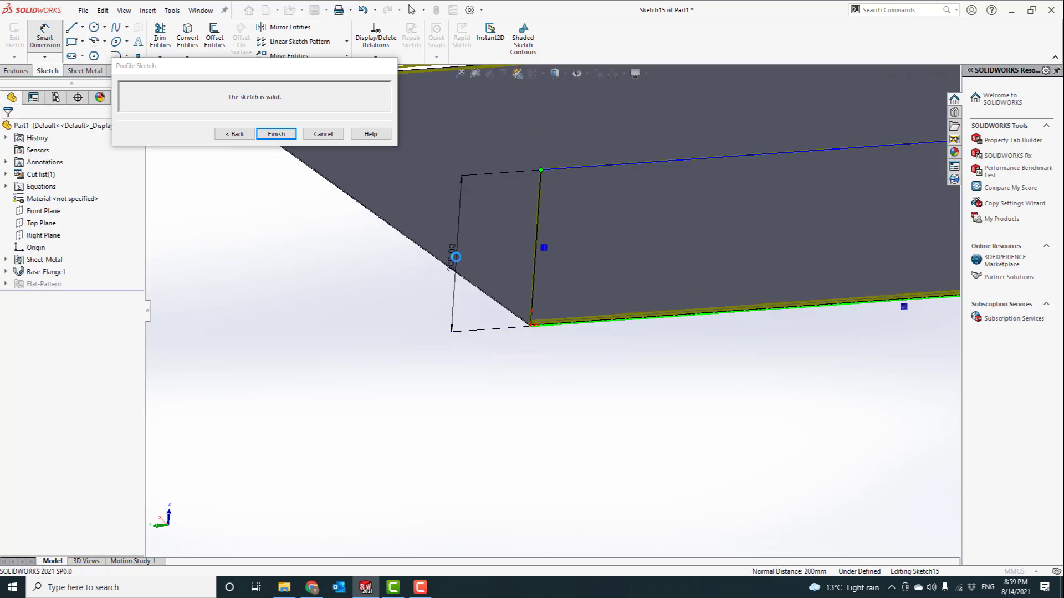
pyautogui.doubleClick(454, 258)
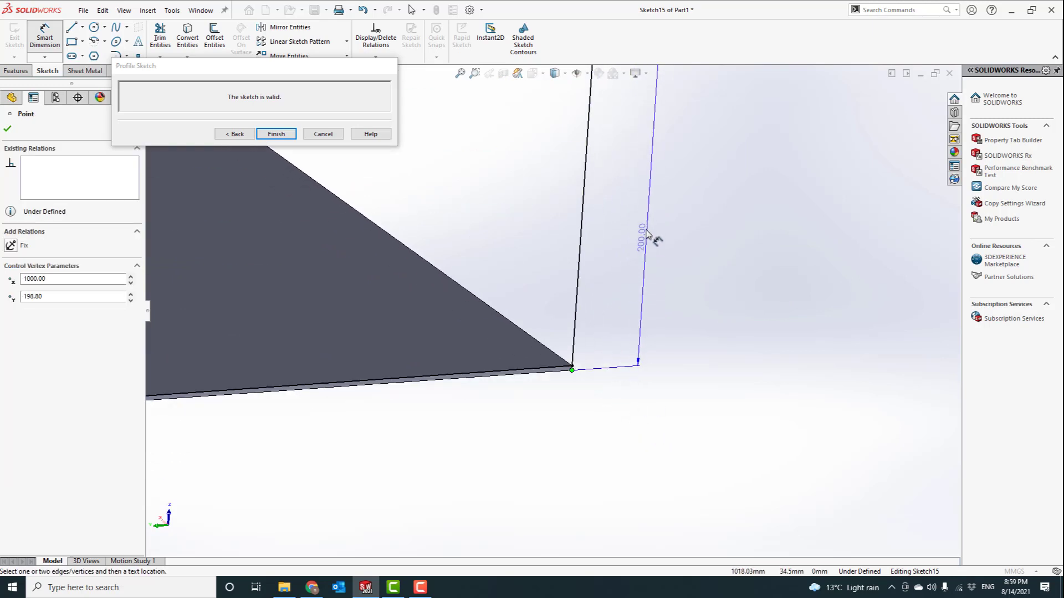
pyautogui.click(637, 228)
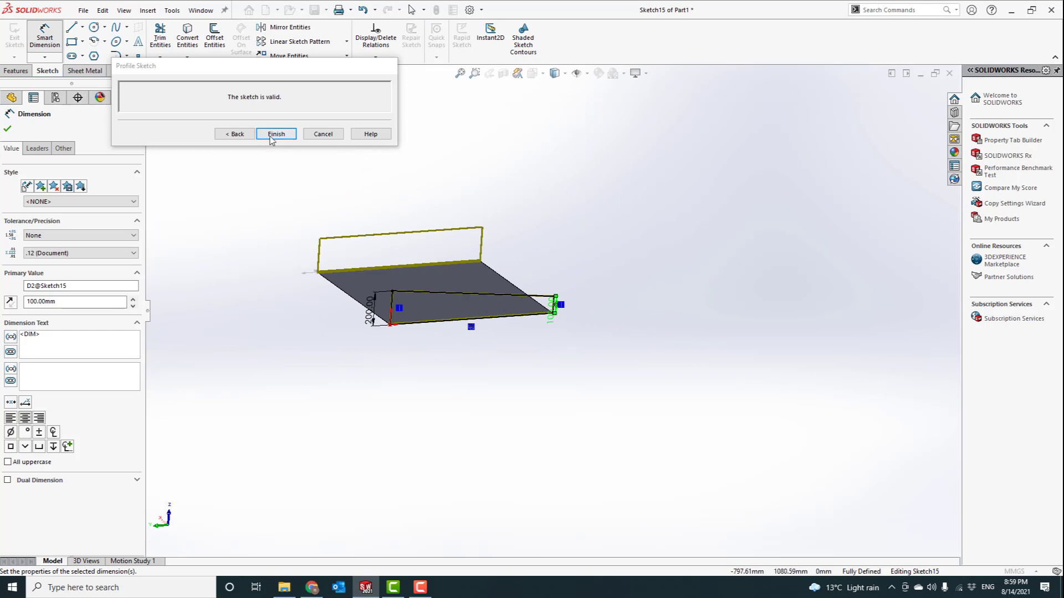
pyautogui.click(275, 134)
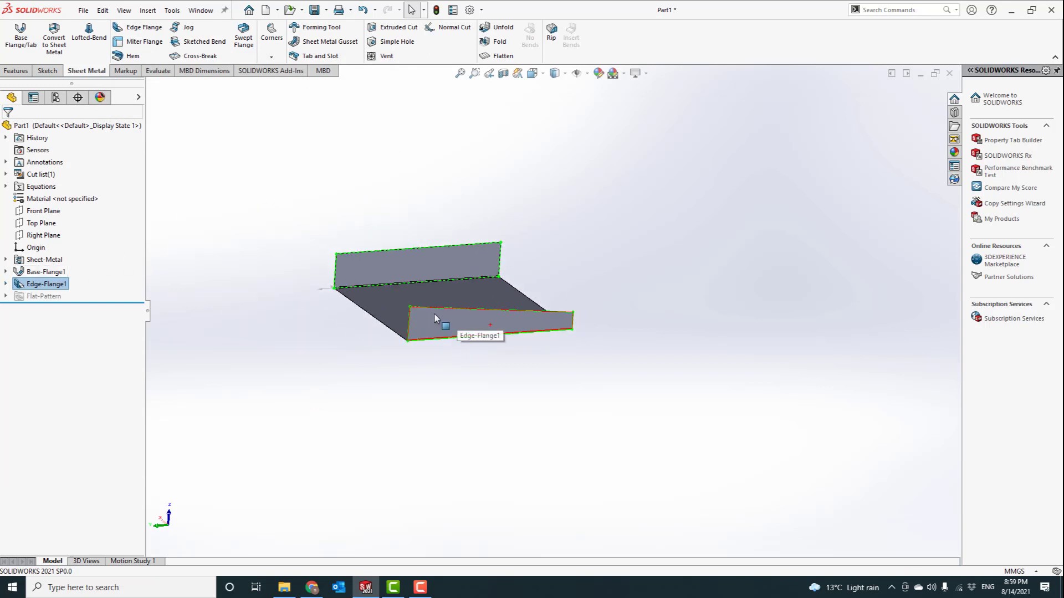
# Expand Edge-Flange1, inspect Sketch18 and bring up the context menu for the rear flange's Sketch19.
pyautogui.click(5, 284)
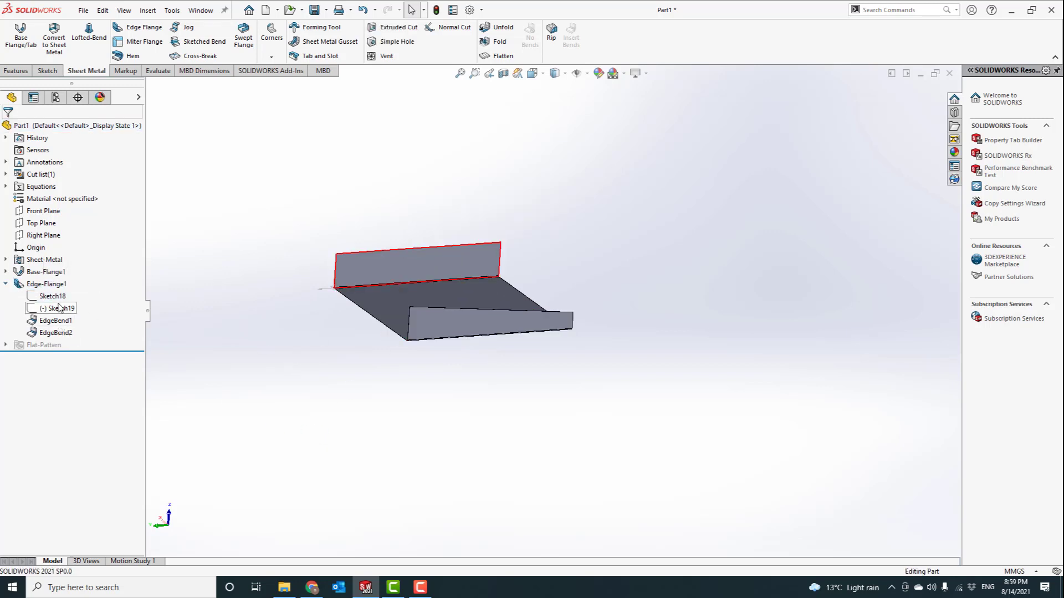
pyautogui.click(55, 308)
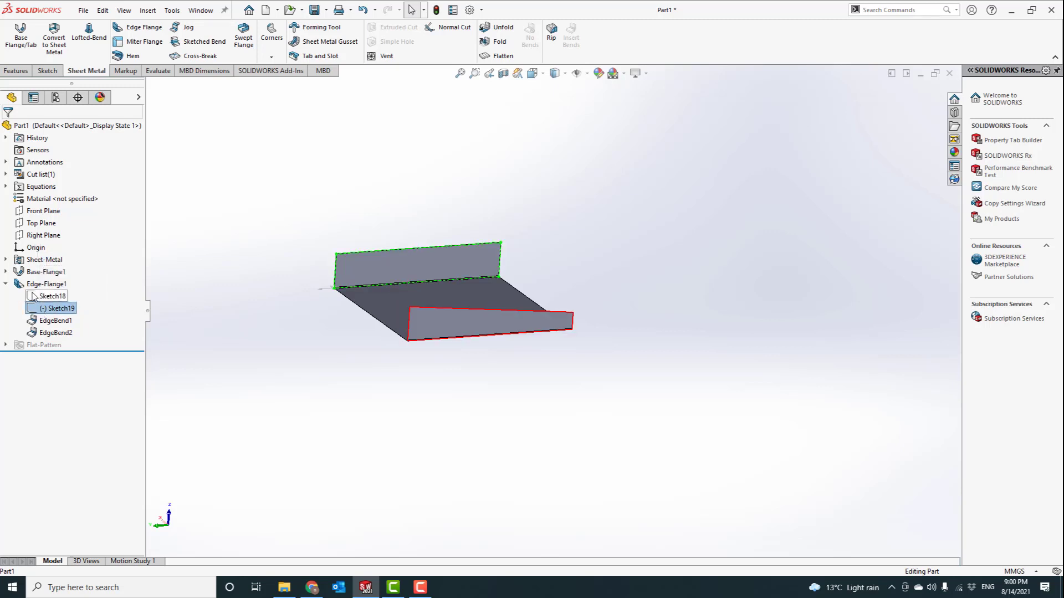
pyautogui.click(51, 296)
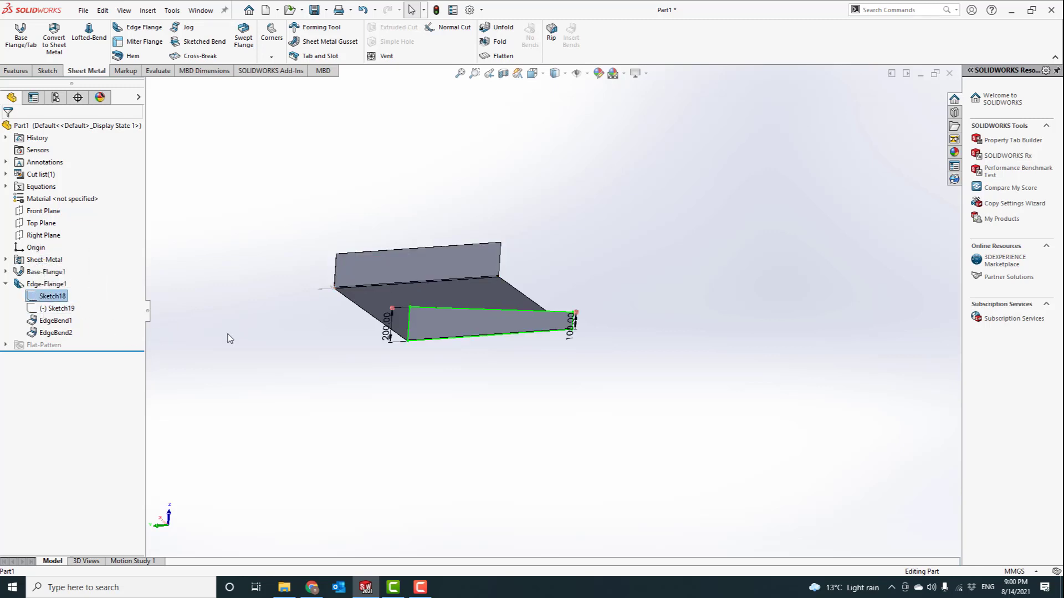
pyautogui.click(59, 308)
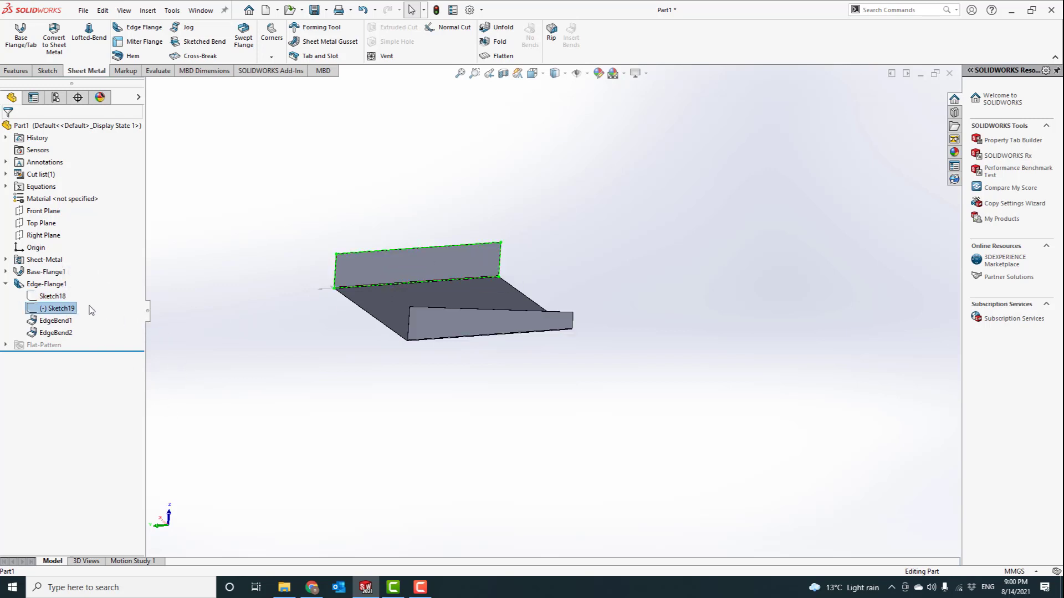
pyautogui.rightClick(58, 308)
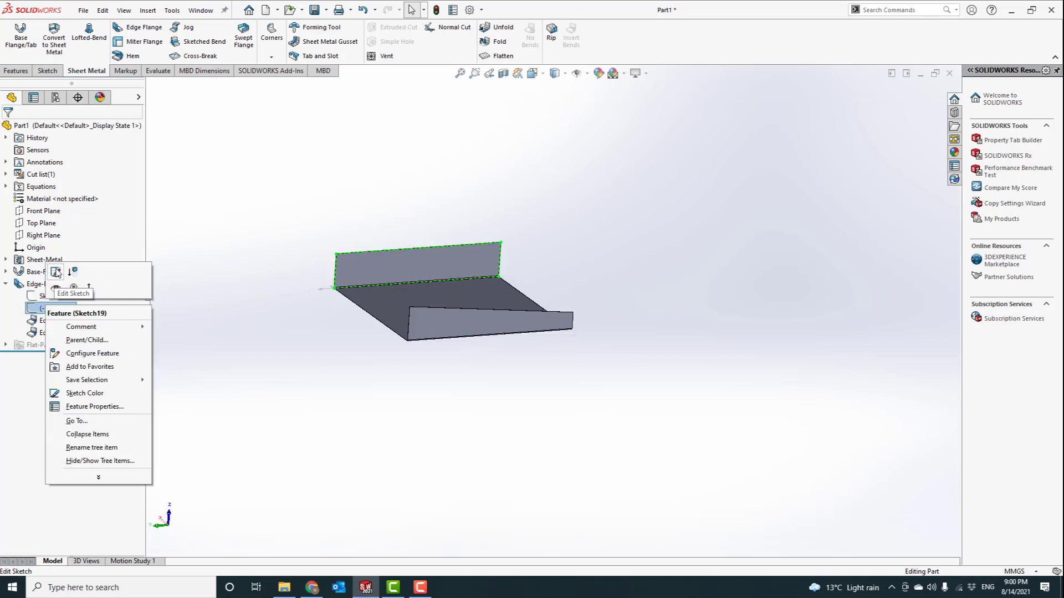
# Give Sketch19 the 100 mm short-end dimension so both side flanges taper, and rebuild Edge-Flange1.
pyautogui.click(60, 272)
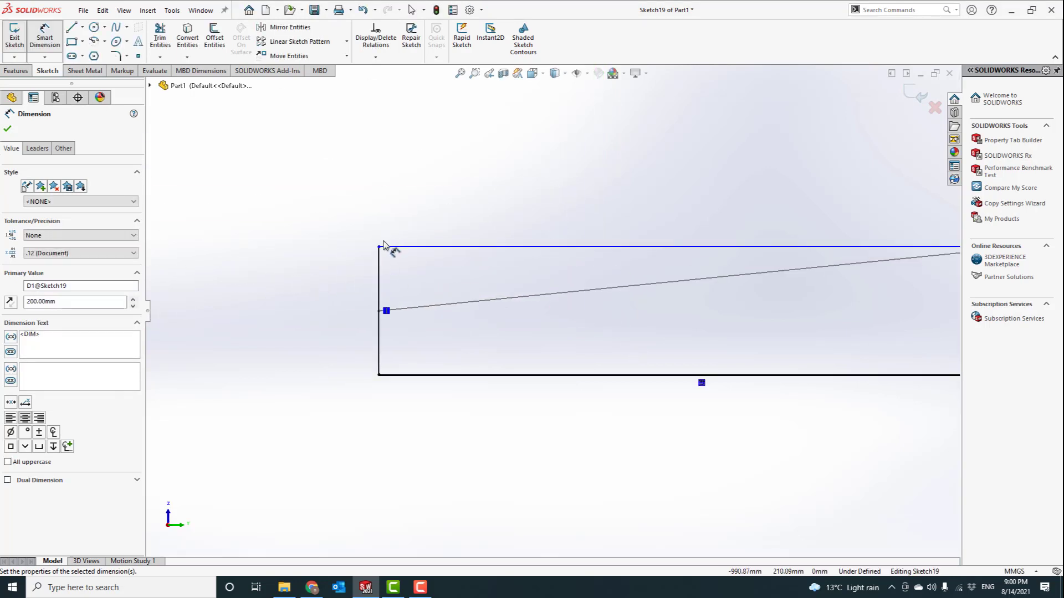
pyautogui.click(378, 374)
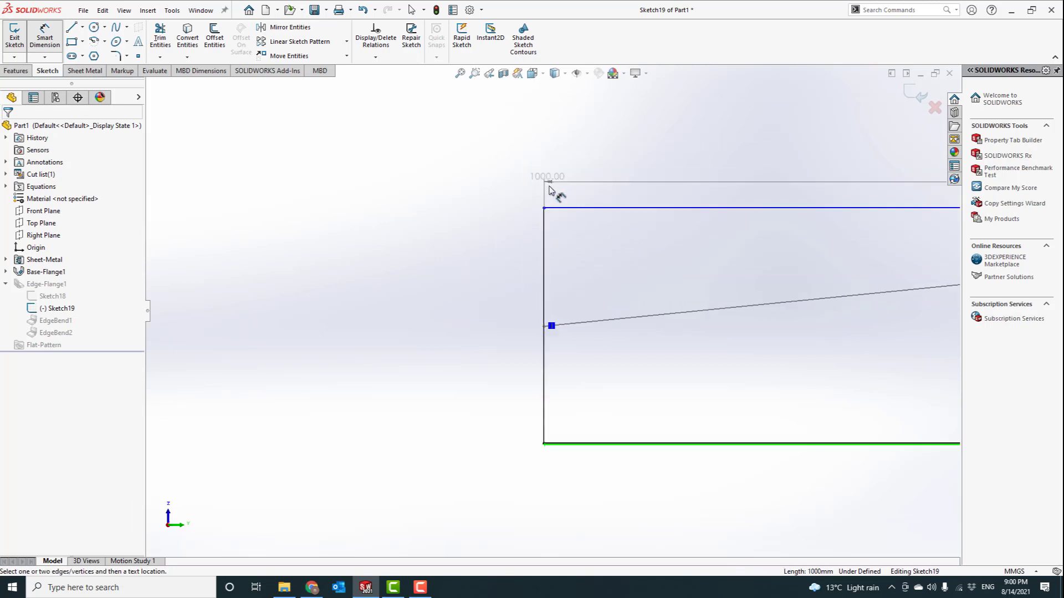
pyautogui.click(544, 208)
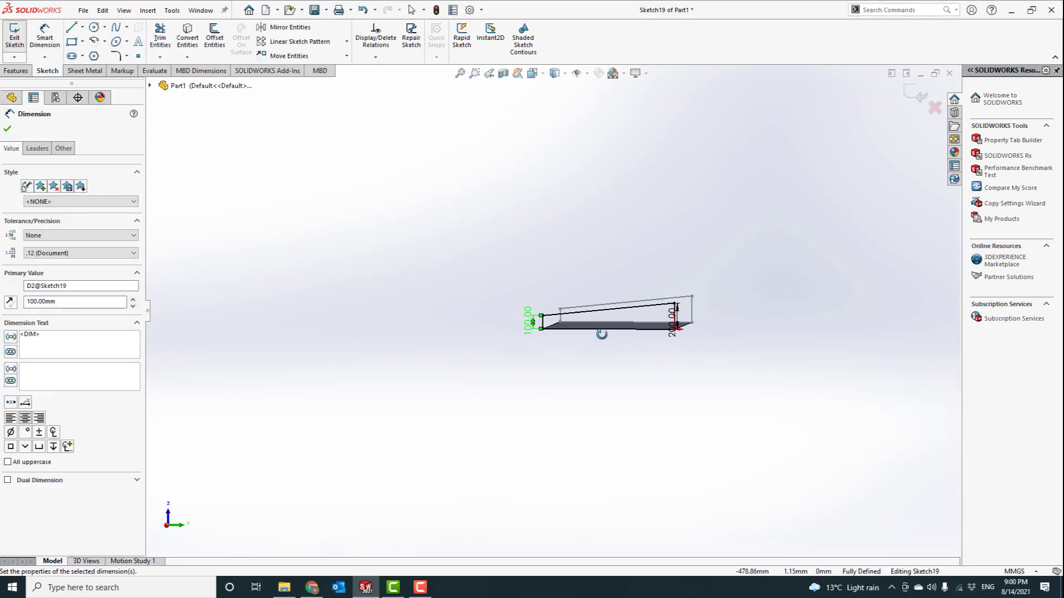
pyautogui.moveTo(604, 320); pyautogui.dragTo(652, 305)
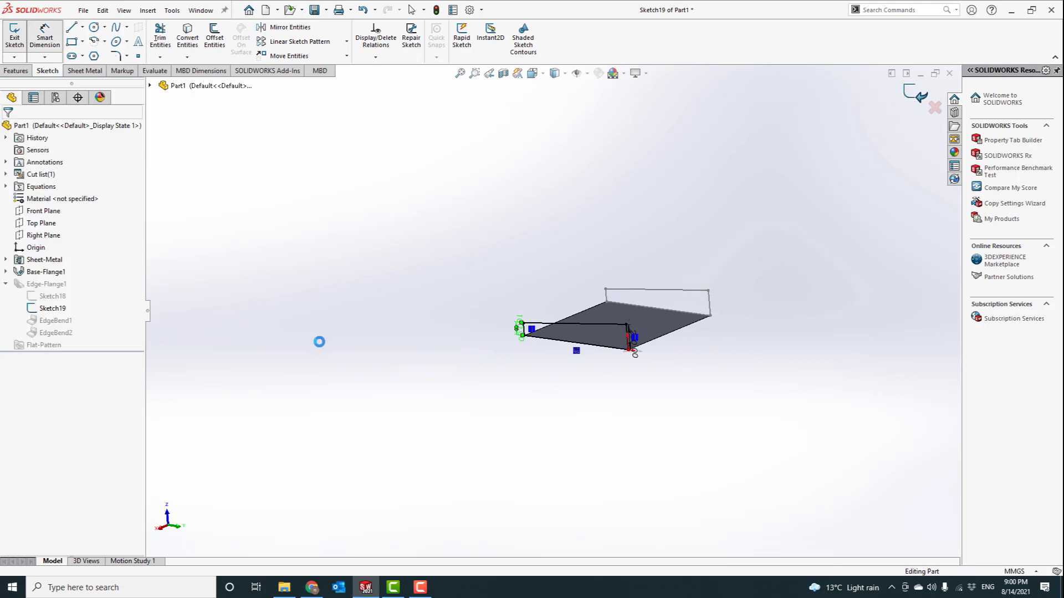
pyautogui.click(14, 36)
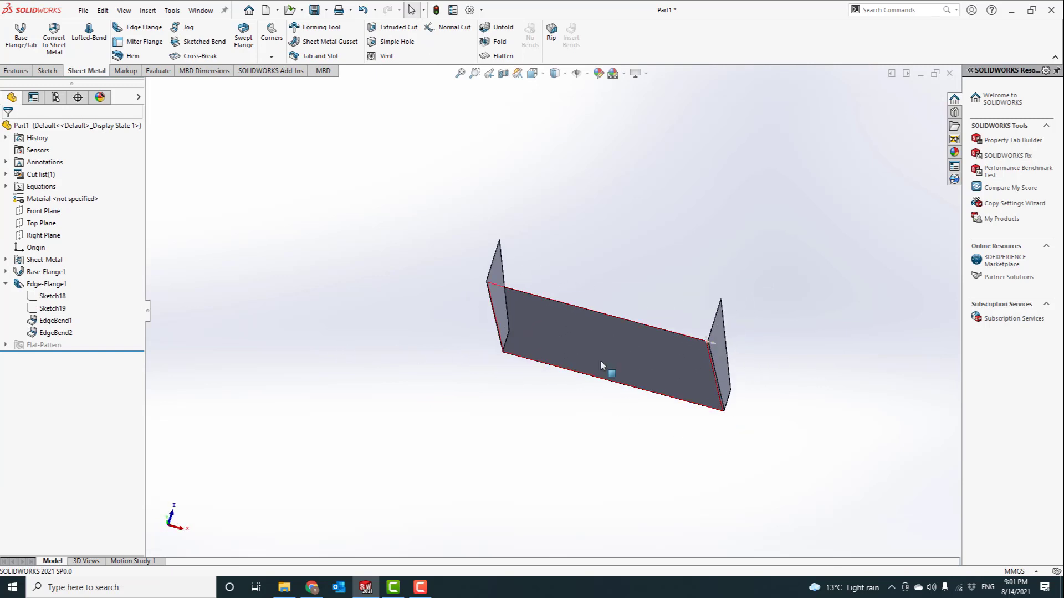
pyautogui.moveTo(142, 27)
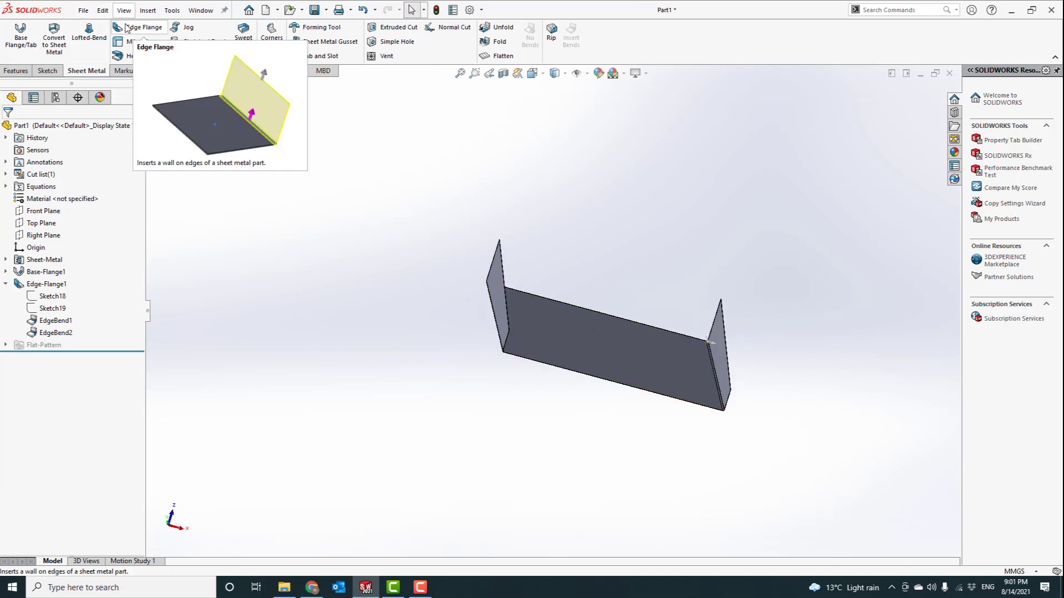
# Add Edge-Flange2 on one end edge, running Up To Vertex at the side wall's top corner.
pyautogui.click(143, 27)
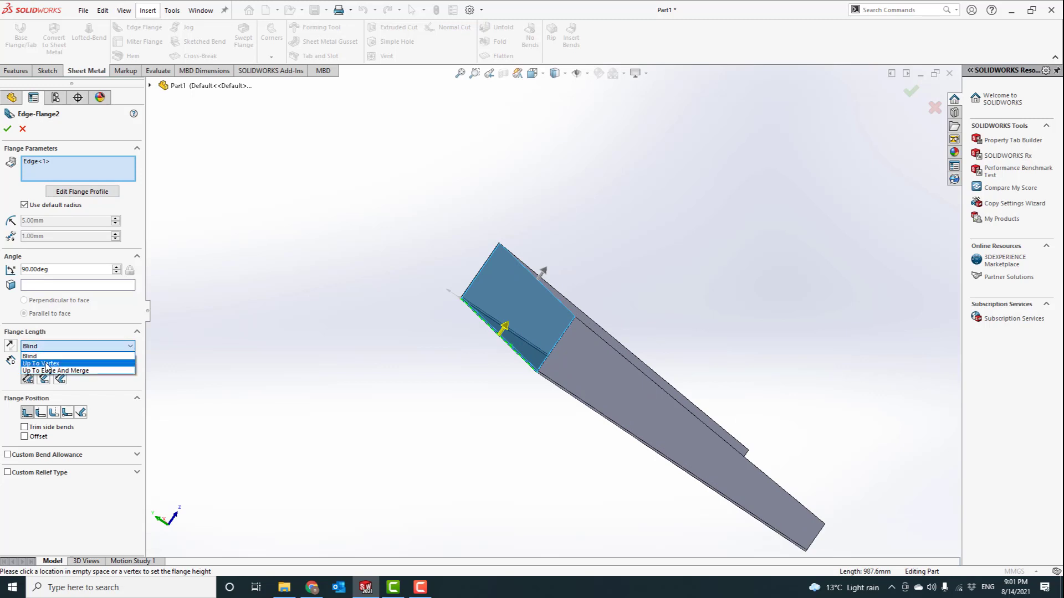
pyautogui.moveTo(55, 371)
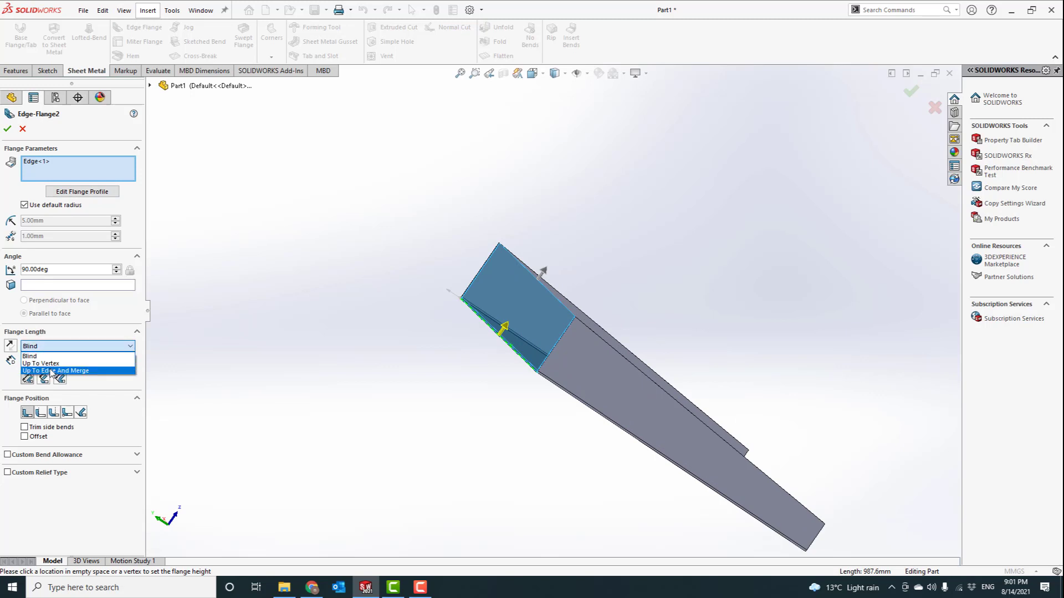
pyautogui.click(40, 363)
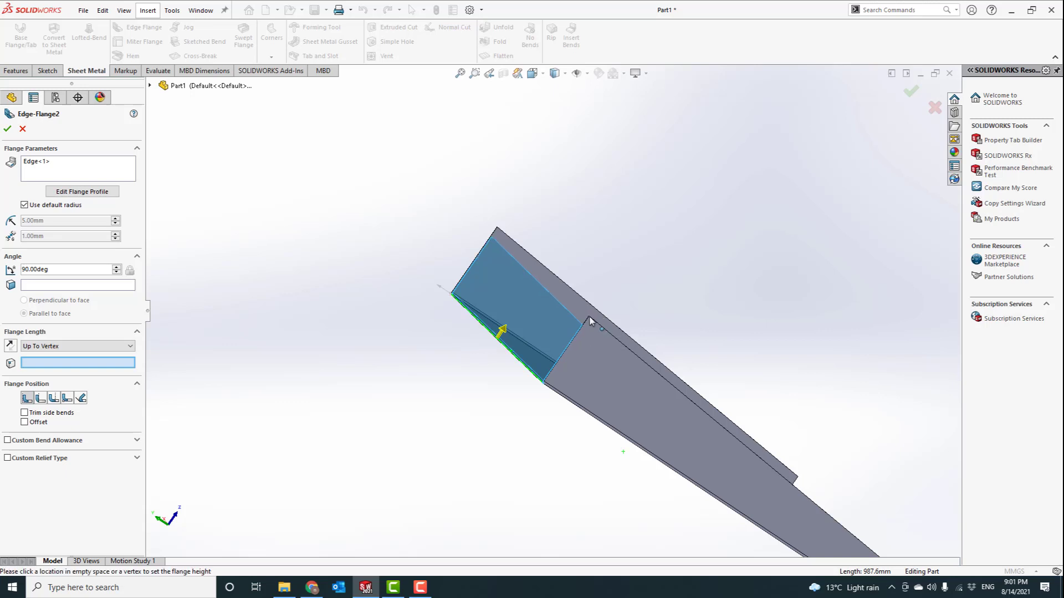
pyautogui.click(588, 317)
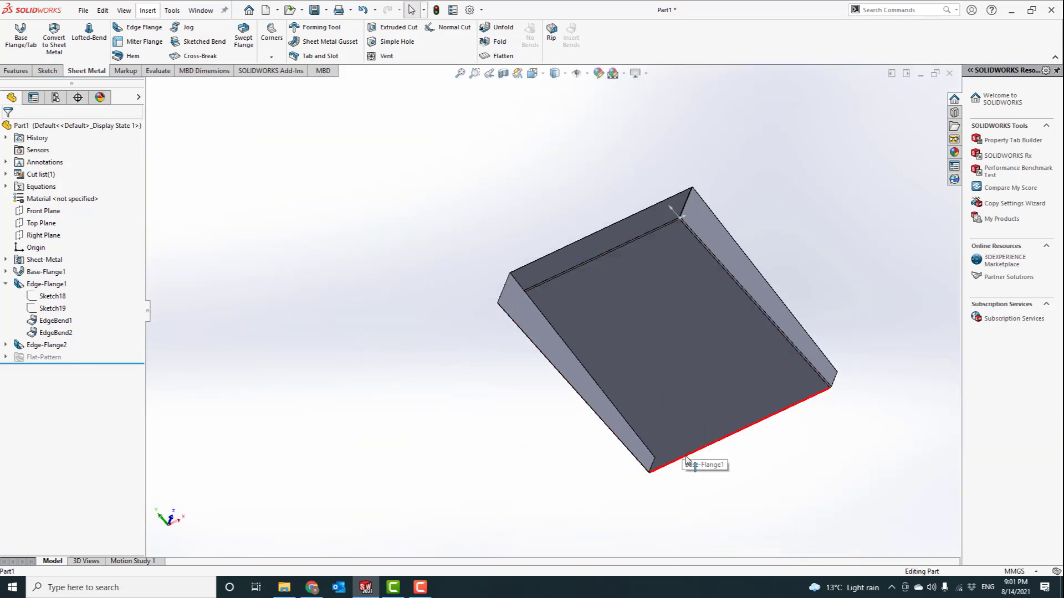
pyautogui.moveTo(144, 28)
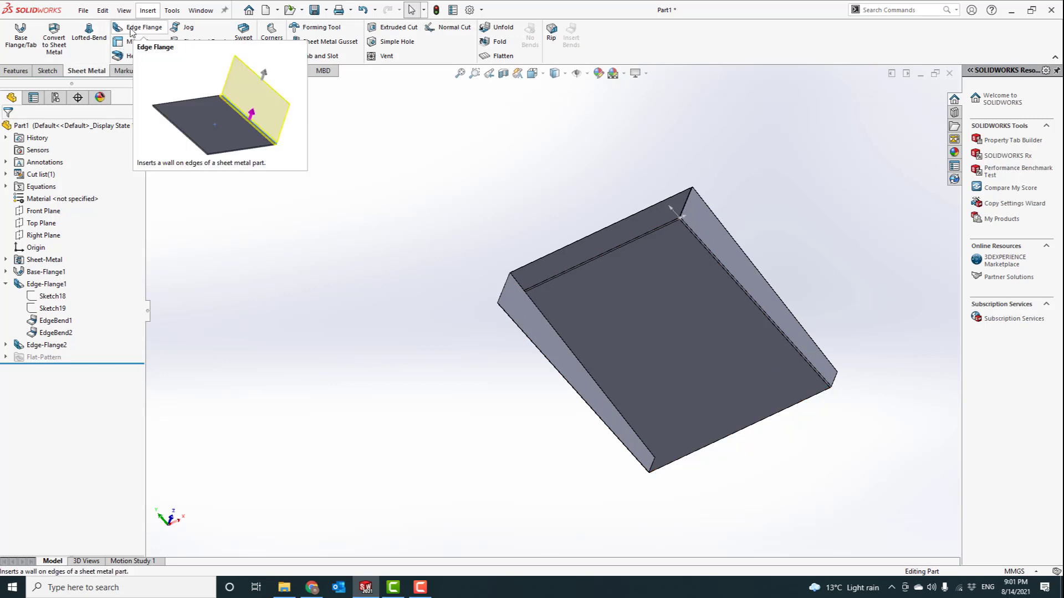
# Add Edge-Flange3 on the opposite end edge, Up To Vertex at the side wall's corner, closing the tray.
pyautogui.click(143, 27)
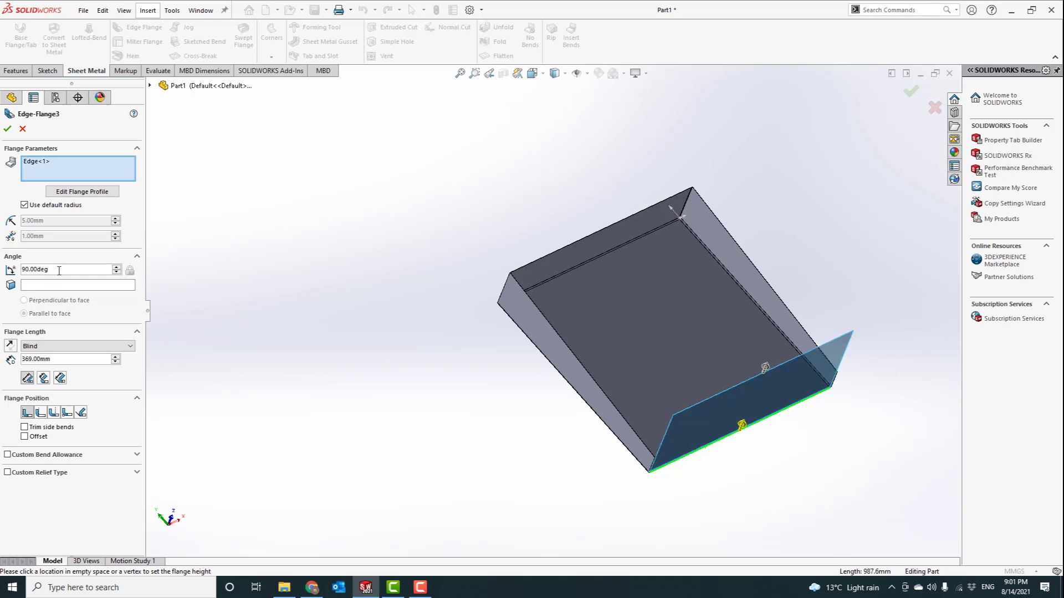
pyautogui.click(77, 346)
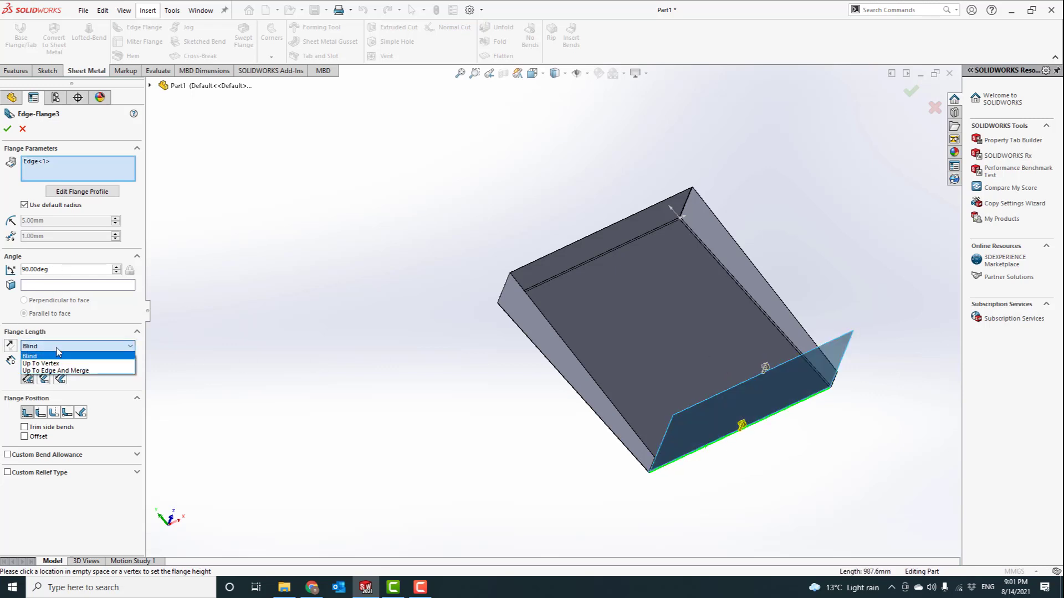
pyautogui.click(40, 364)
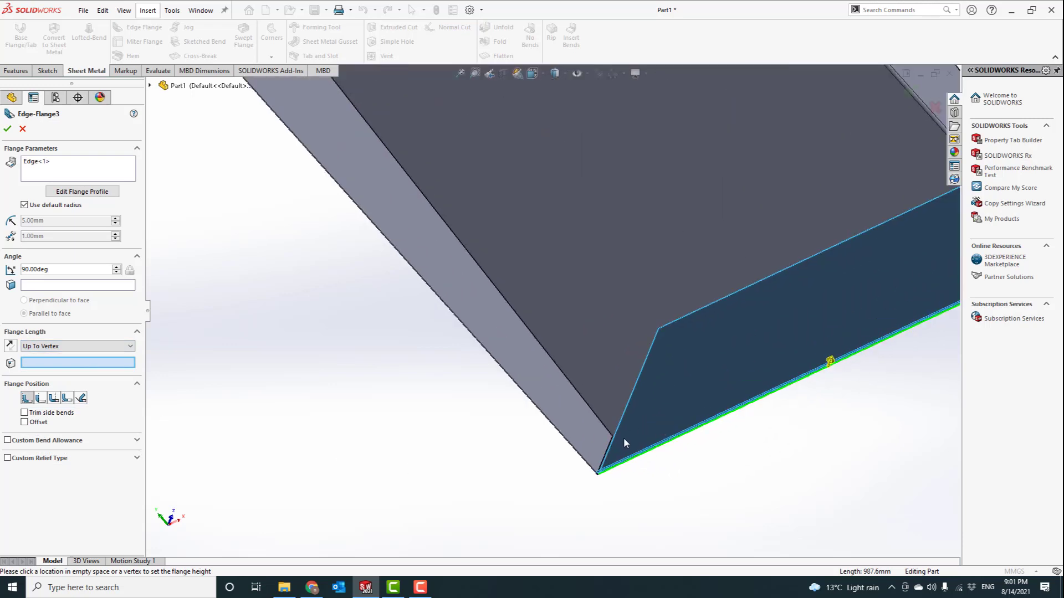
pyautogui.moveTo(614, 437)
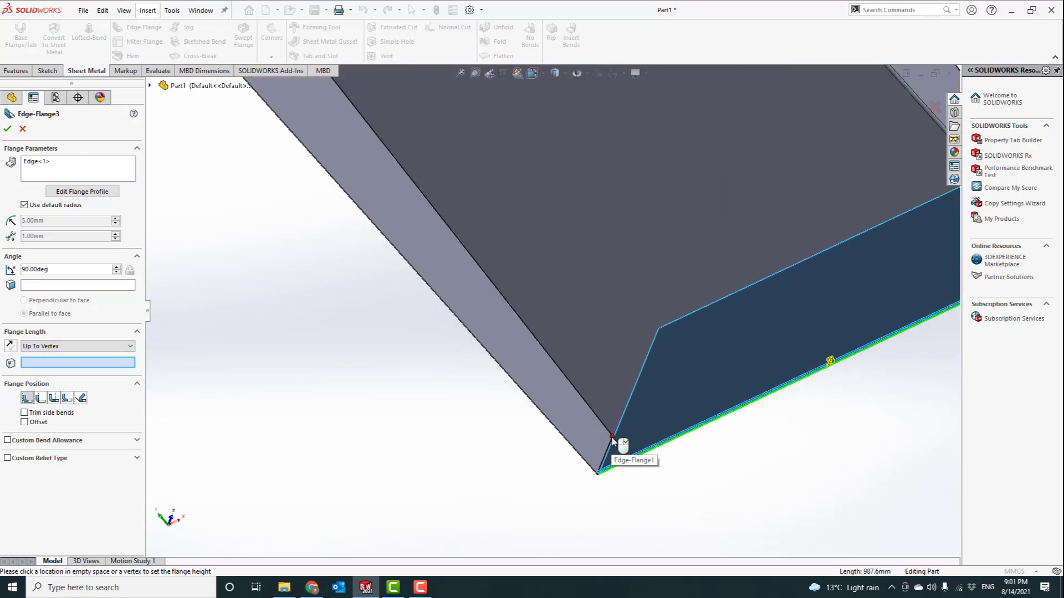
pyautogui.click(611, 436)
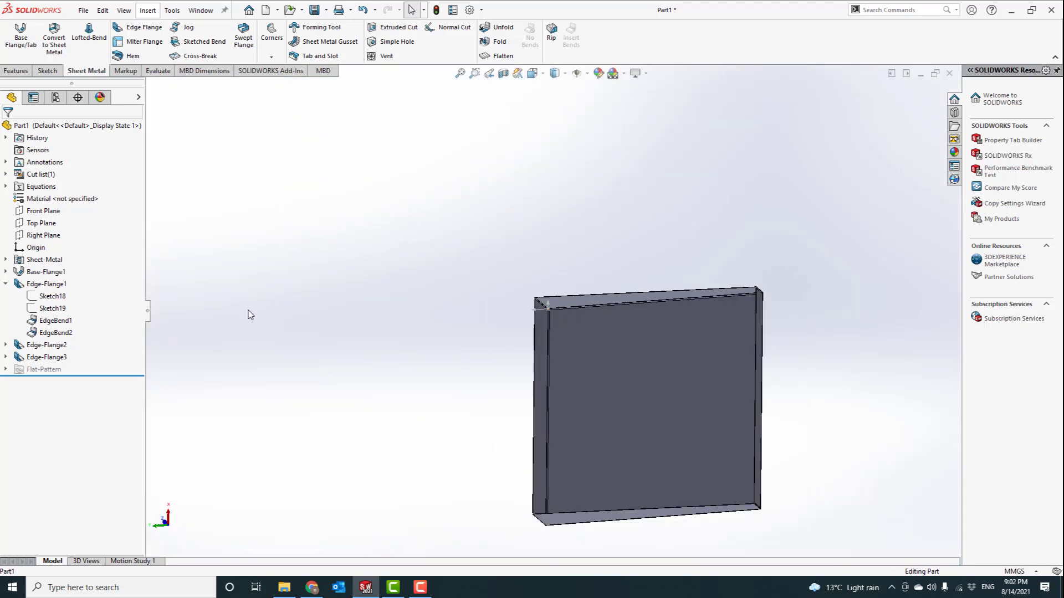
# Re-edit Edge-Flange3 with Trim side bends enabled and apply it.
pyautogui.click(46, 357)
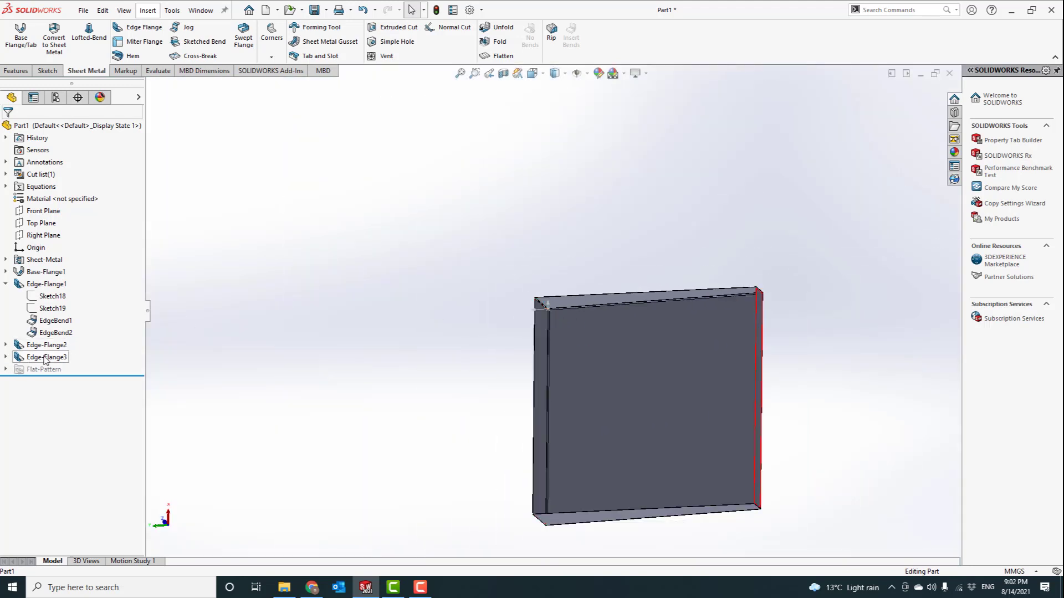
pyautogui.click(48, 357)
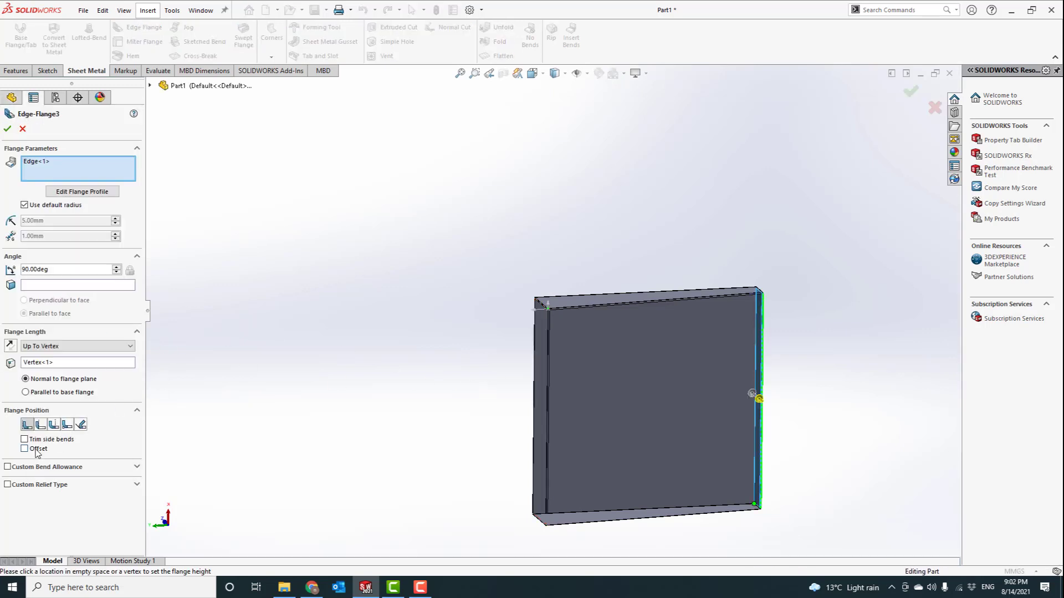
pyautogui.click(25, 439)
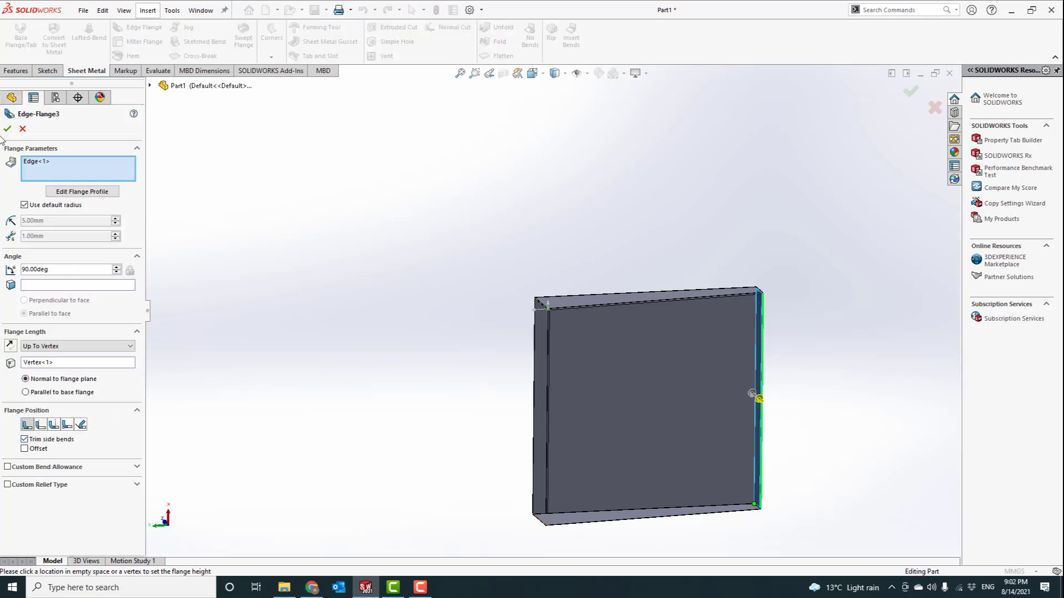
pyautogui.click(7, 129)
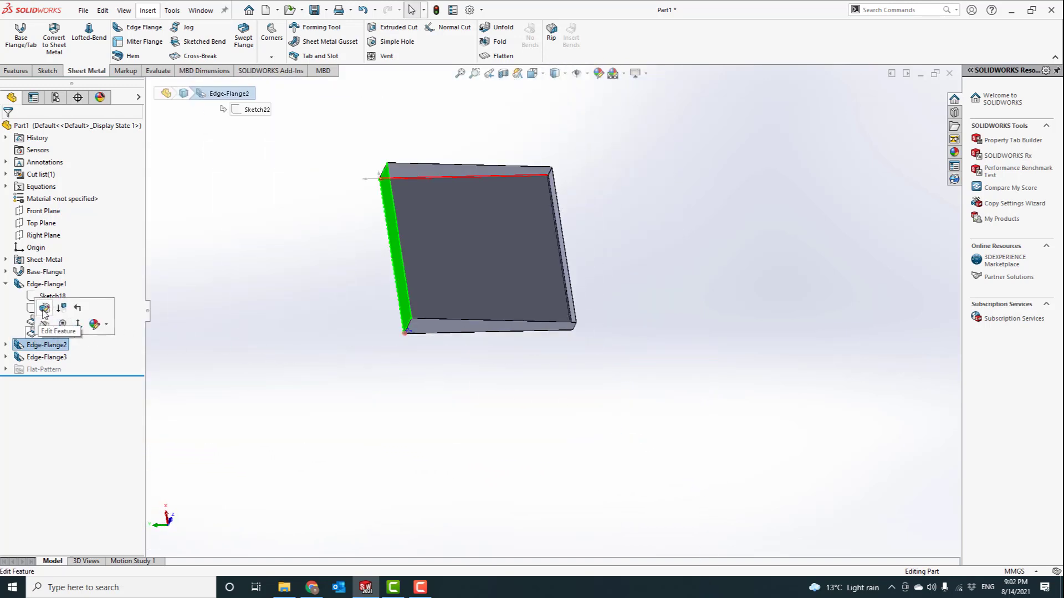
# Re-edit Edge-Flange2 with Trim side bends enabled and apply it.
pyautogui.click(45, 311)
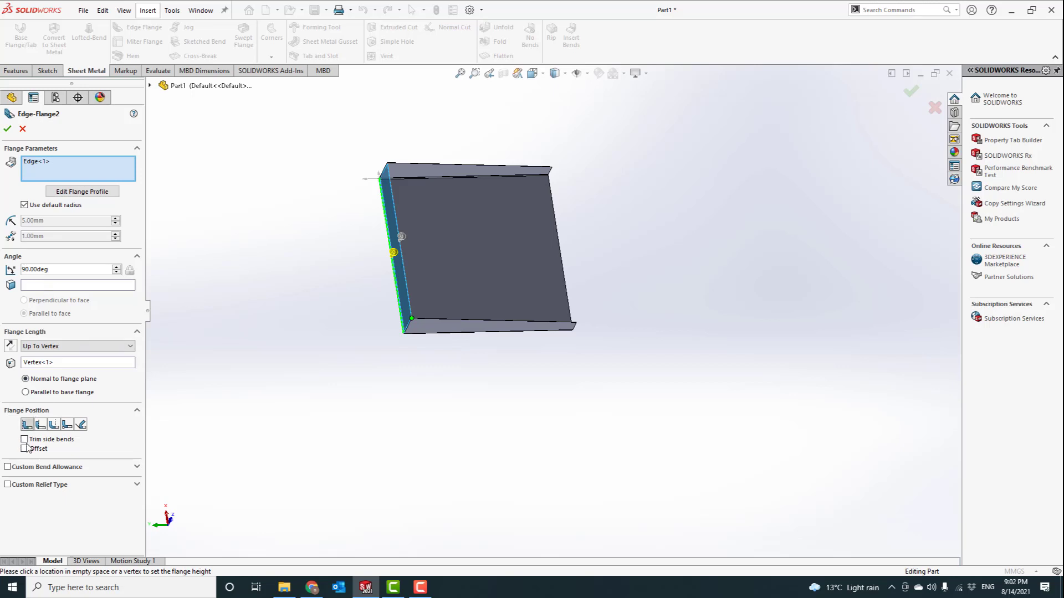
pyautogui.click(25, 439)
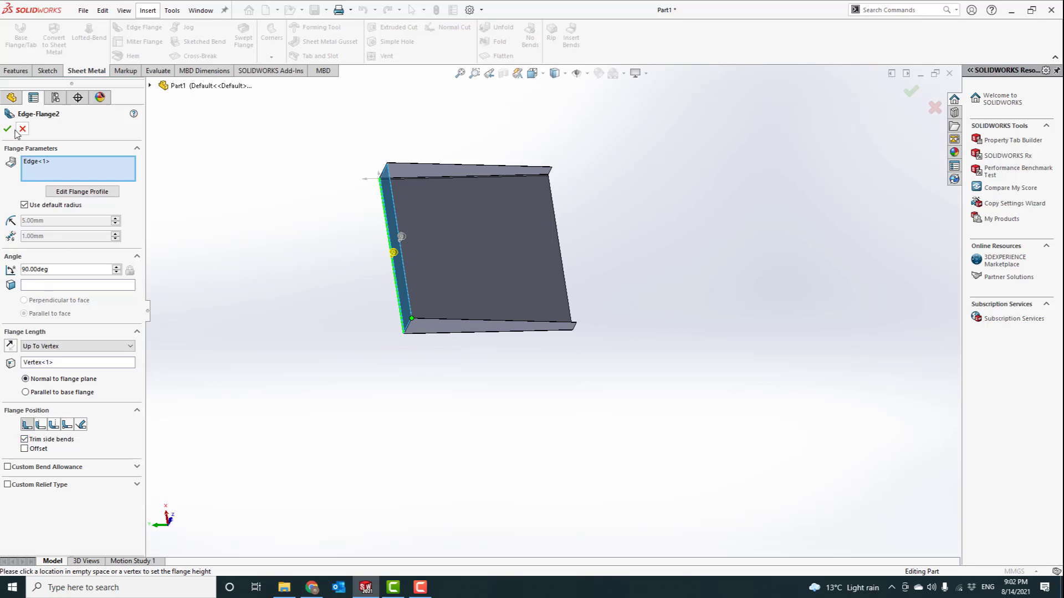
pyautogui.click(8, 129)
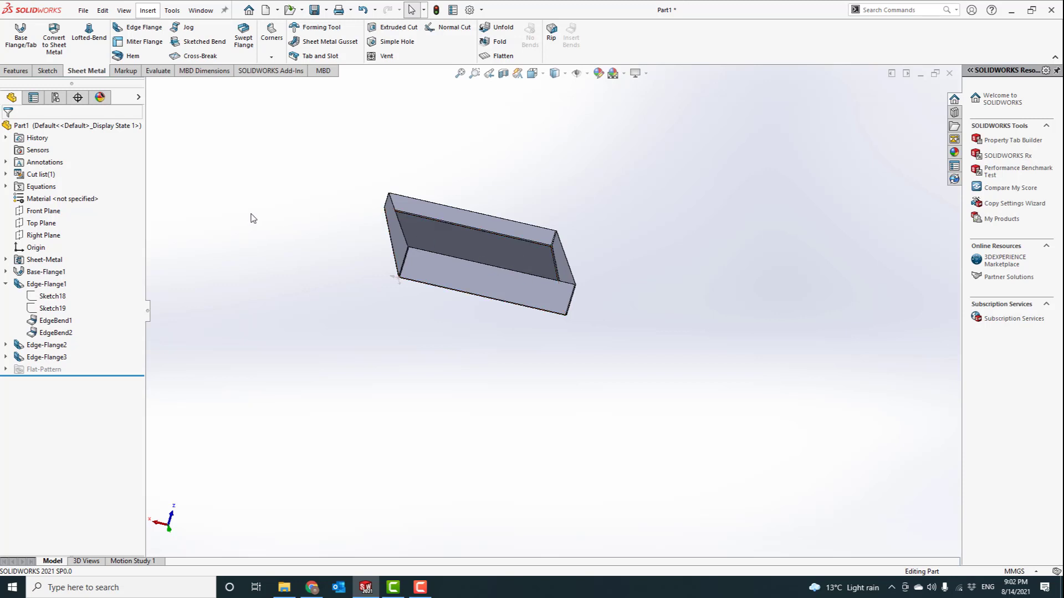
pyautogui.moveTo(310, 254)
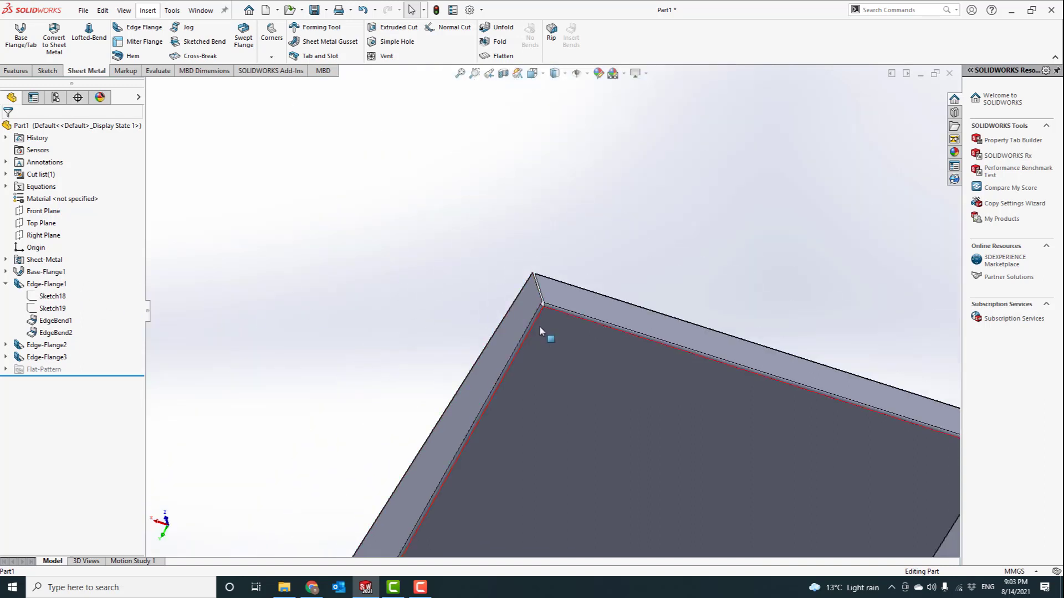
pyautogui.moveTo(550, 340)
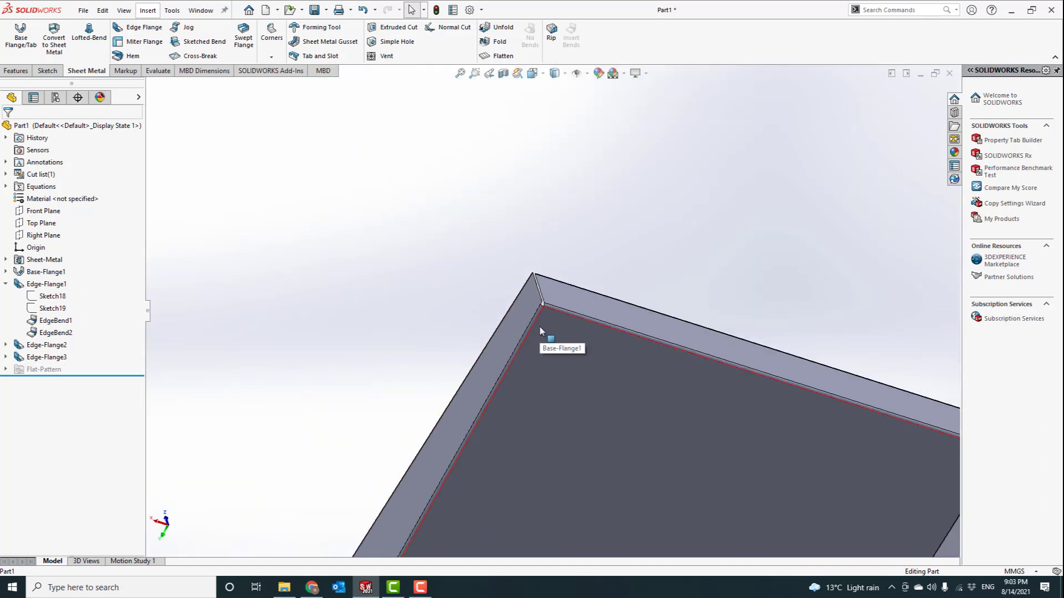
pyautogui.moveTo(541, 325)
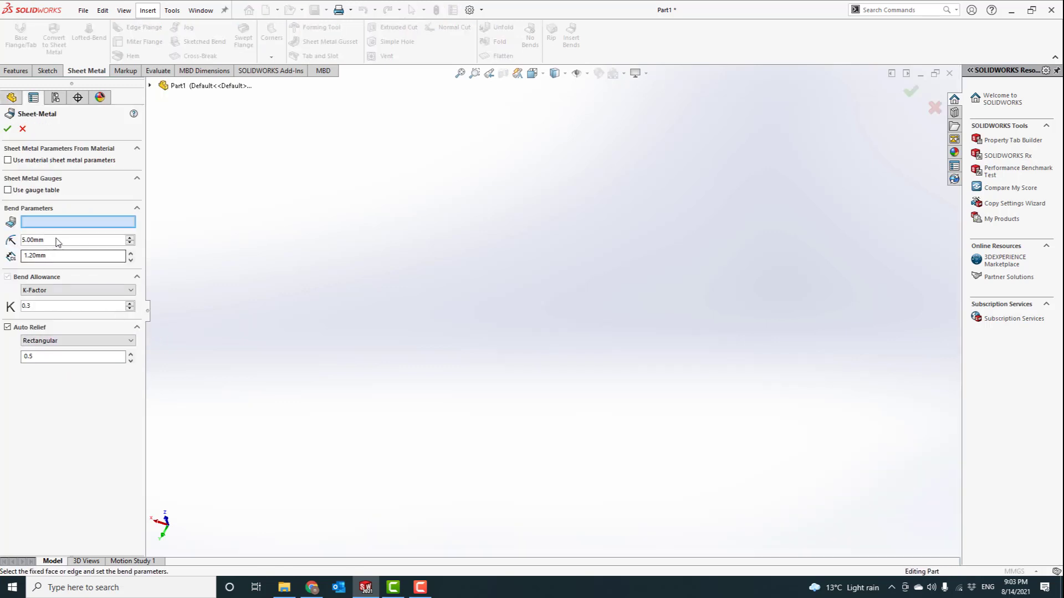
# Change the Sheet-Metal feature's default bend radius from 5.00 mm to 1.20 mm and apply it.
pyautogui.click(74, 240)
pyautogui.write('1.2')
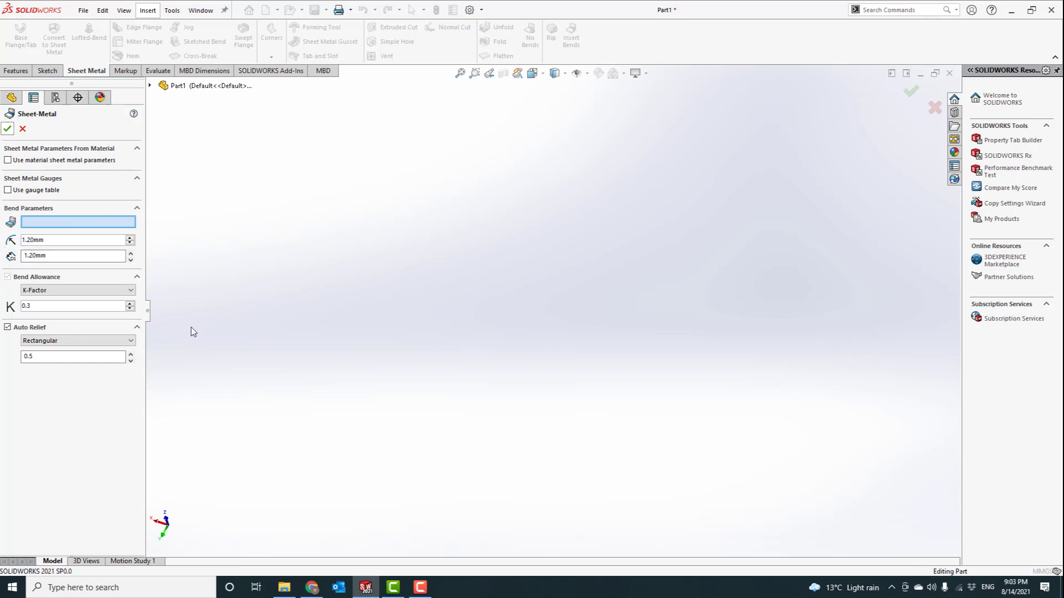
pyautogui.click(7, 129)
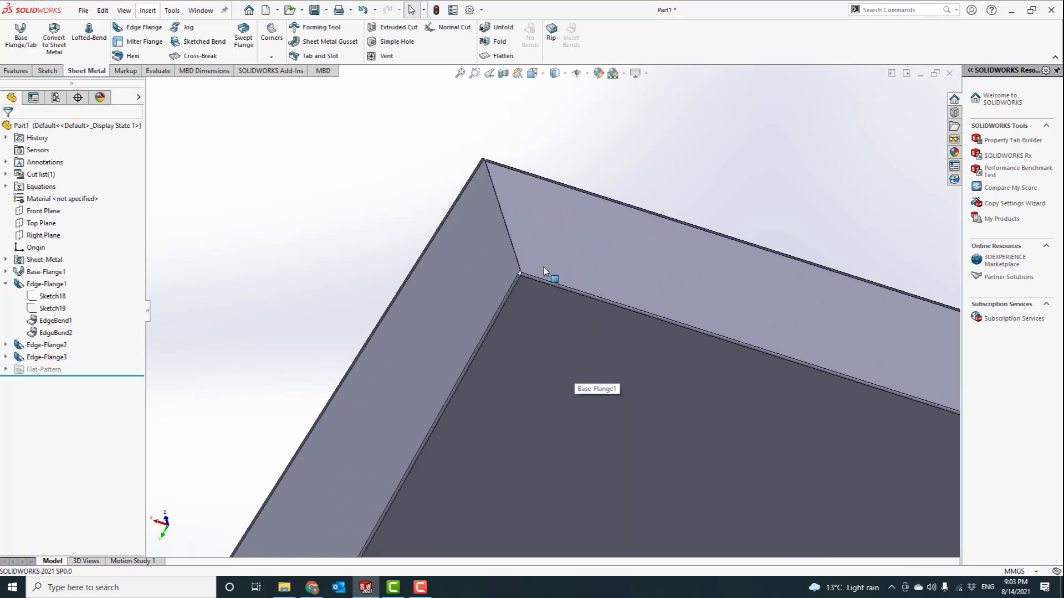